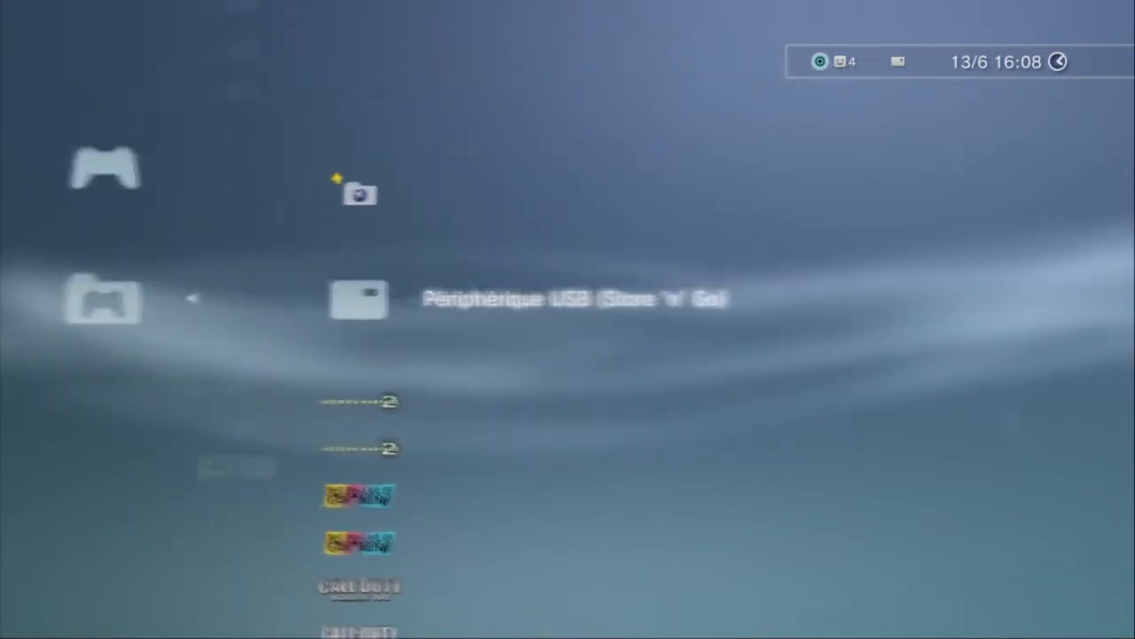
- Scroll down to the Store 'n' Go USB device's saved game entries in the XMB
scroll(down, 3)
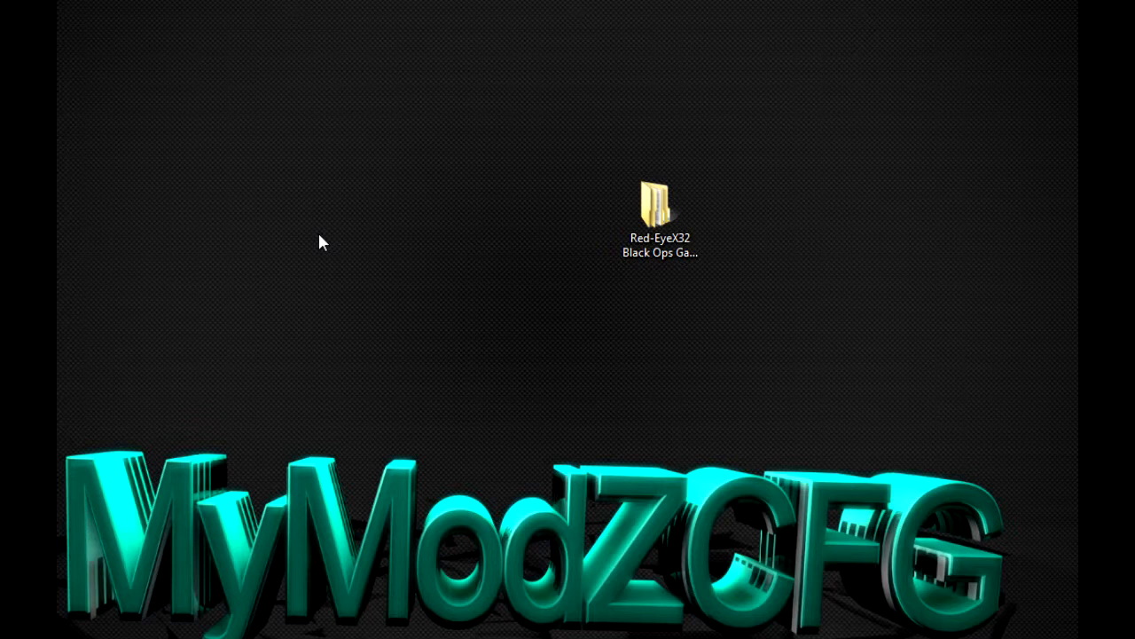
mouse_move(597, 226)
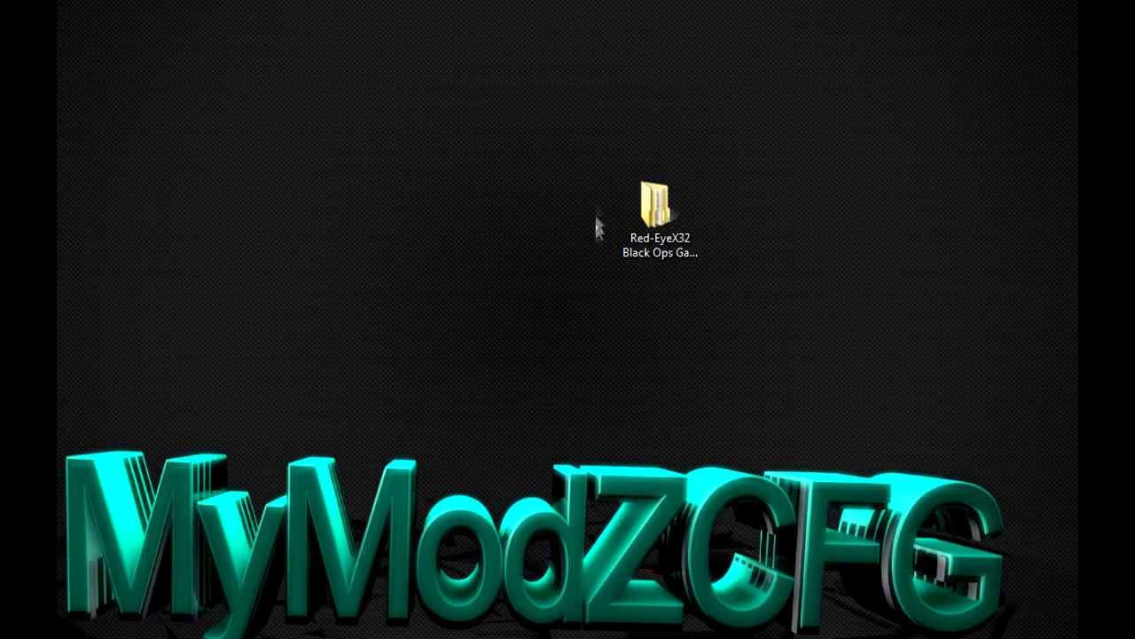
click(660, 200)
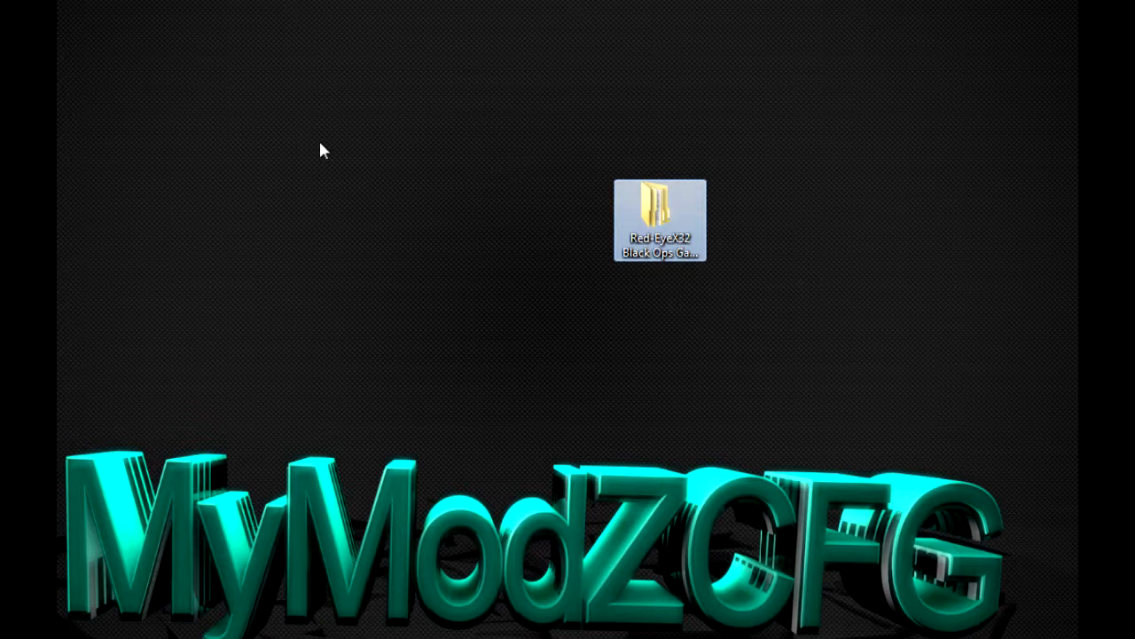
mouse_move(420, 106)
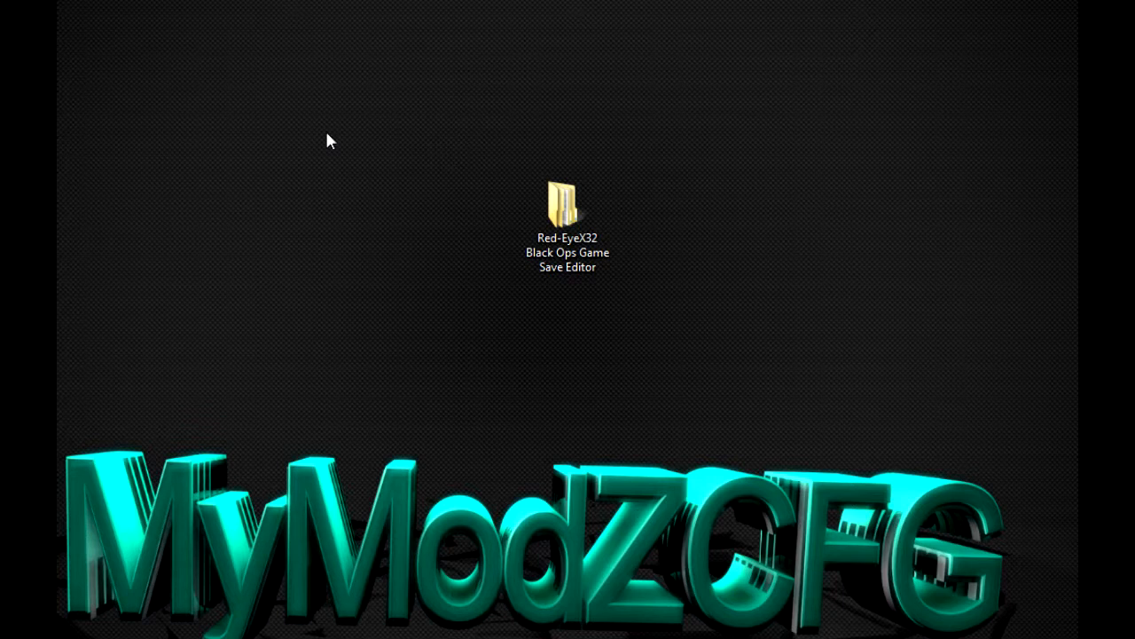
mouse_move(328, 140)
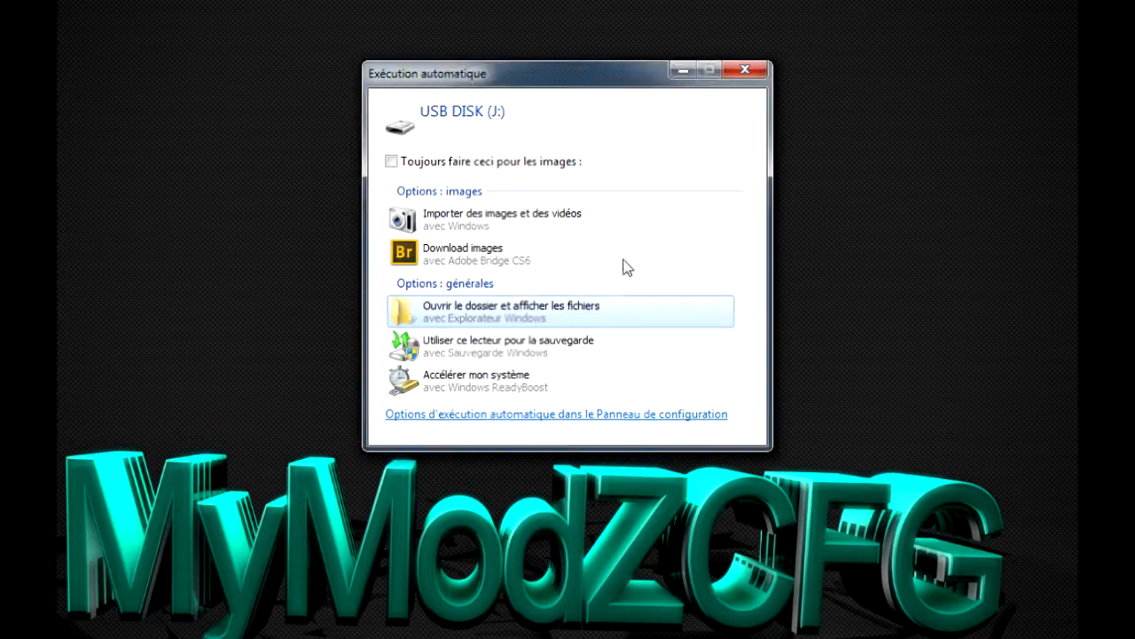
- Dismiss the USB AutoPlay prompt and open the Red-EyeX32 save editor folder
click(510, 306)
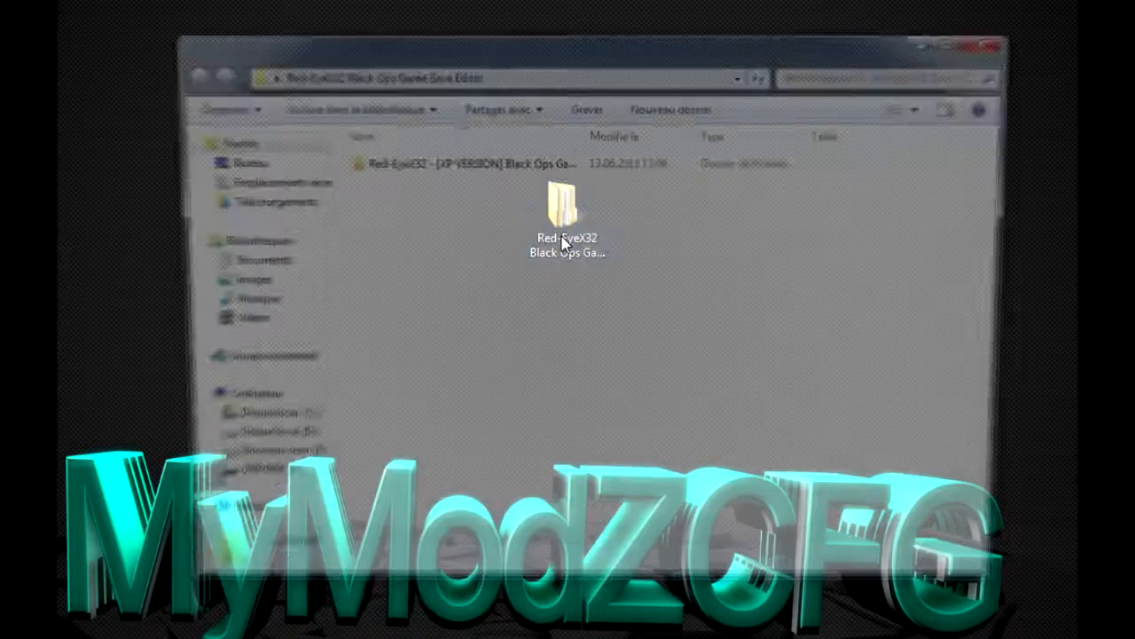
double_click(566, 204)
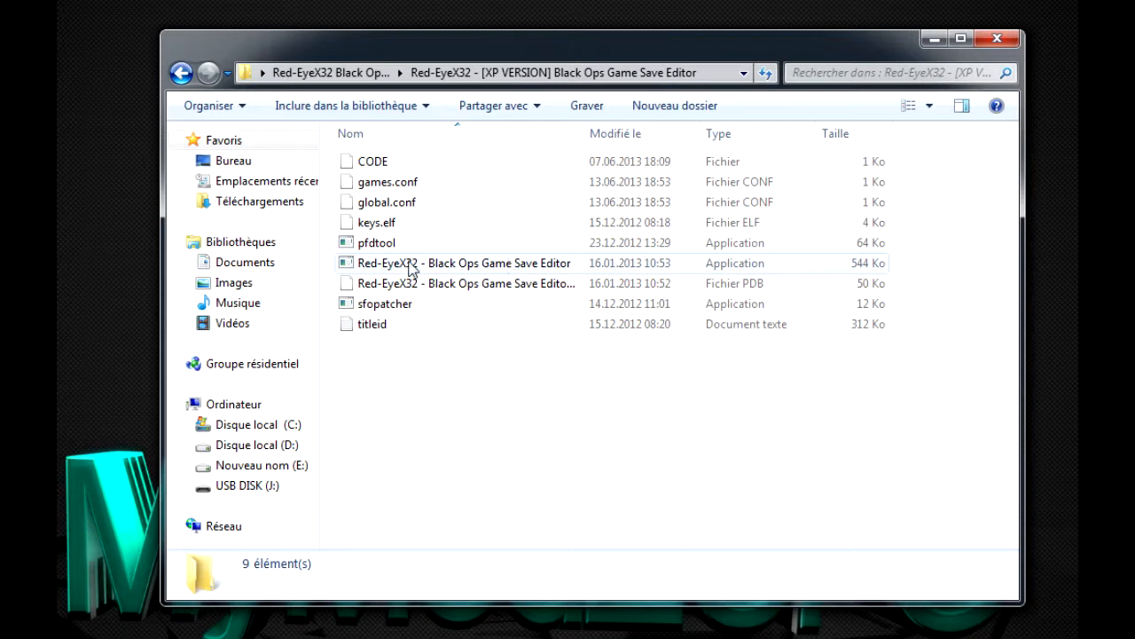
mouse_move(581, 266)
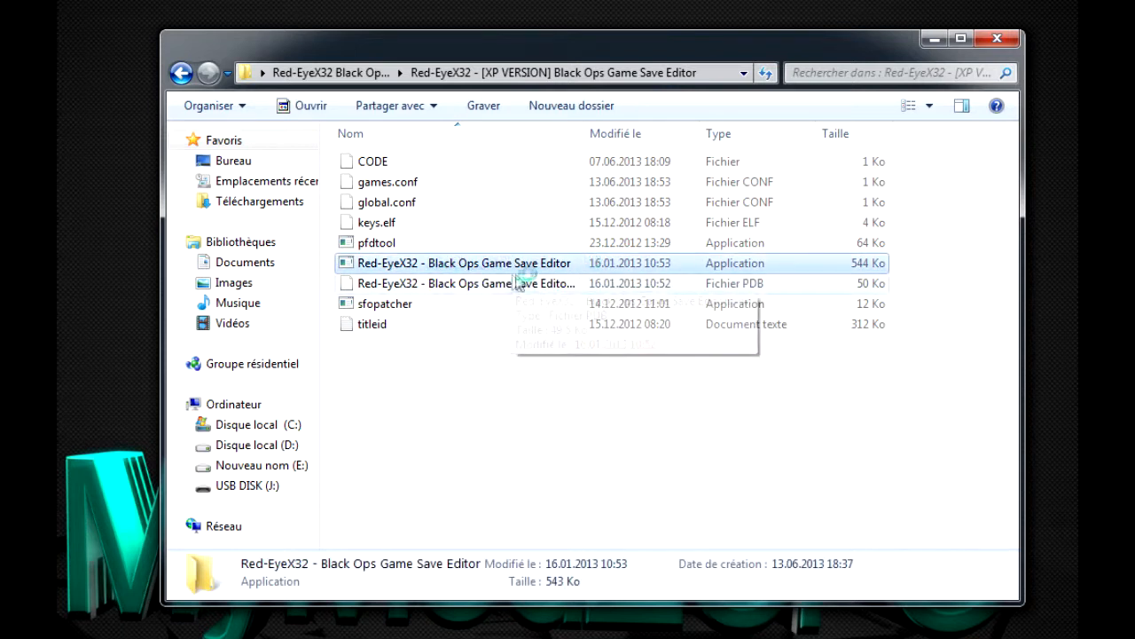
mouse_move(510, 266)
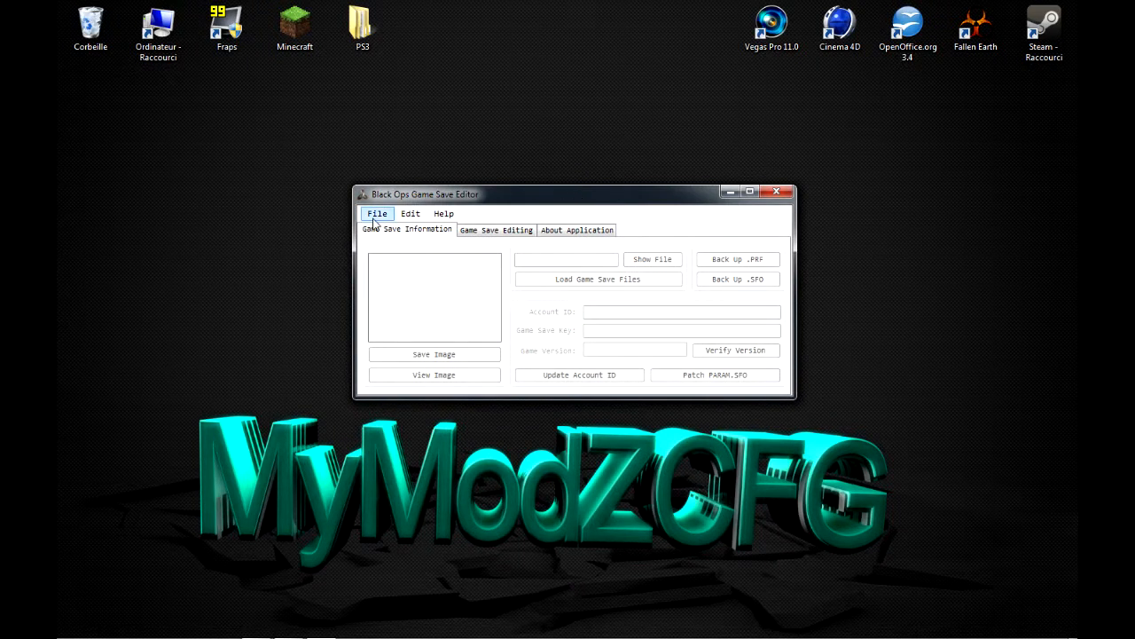
- Open the BLES01031-AUTO- save folder from USB DISK (J:) > PS3 > SAVEDATA
click(377, 213)
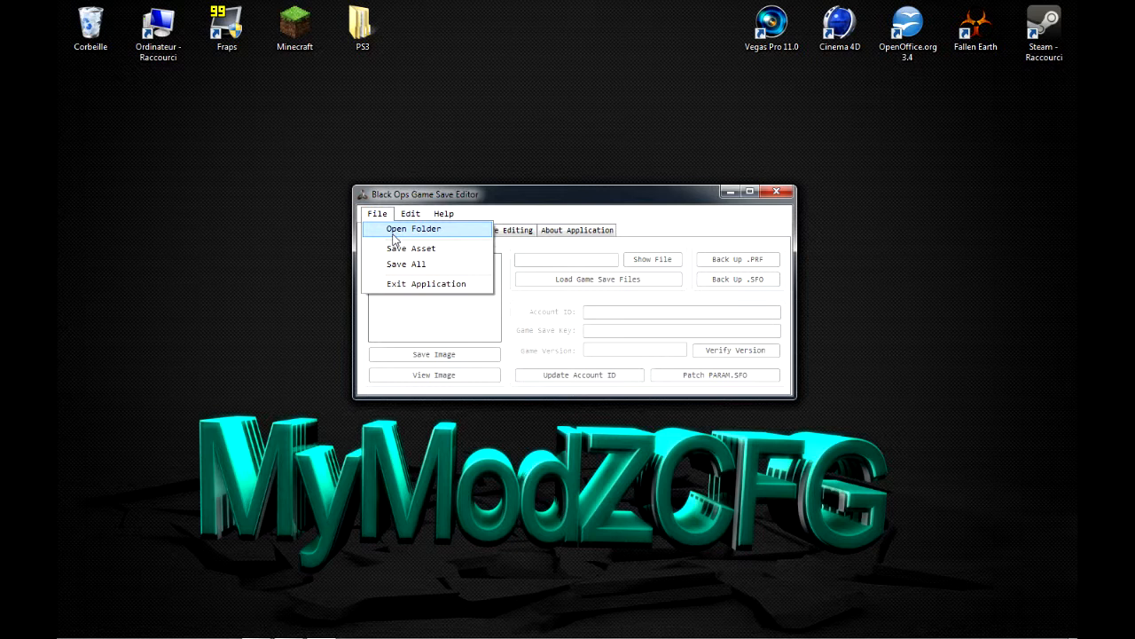
click(376, 213)
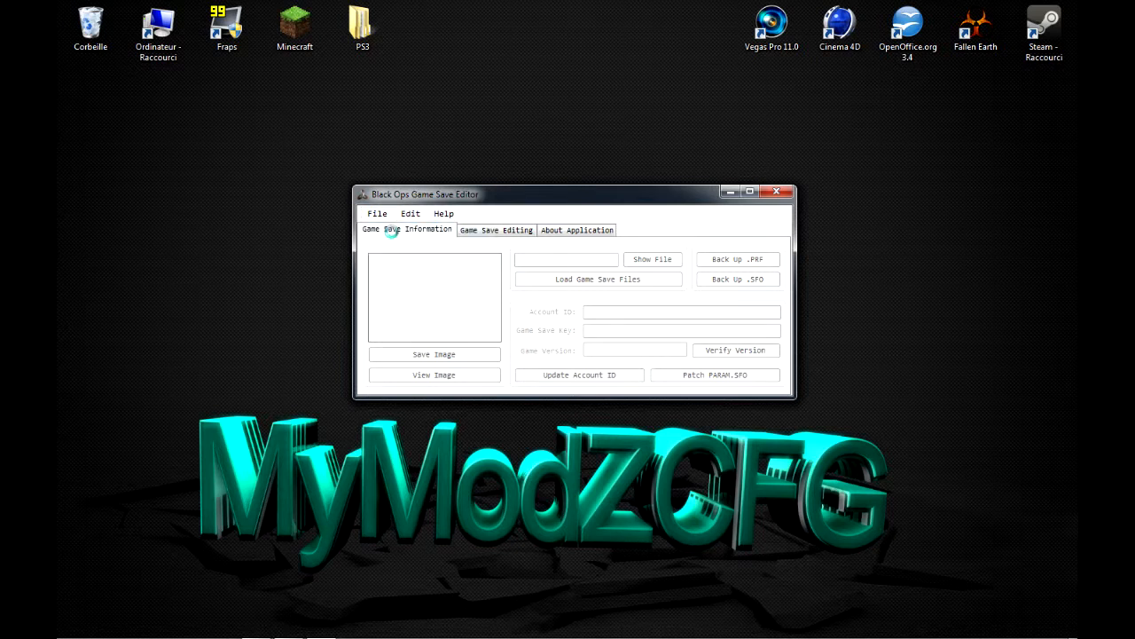
click(598, 278)
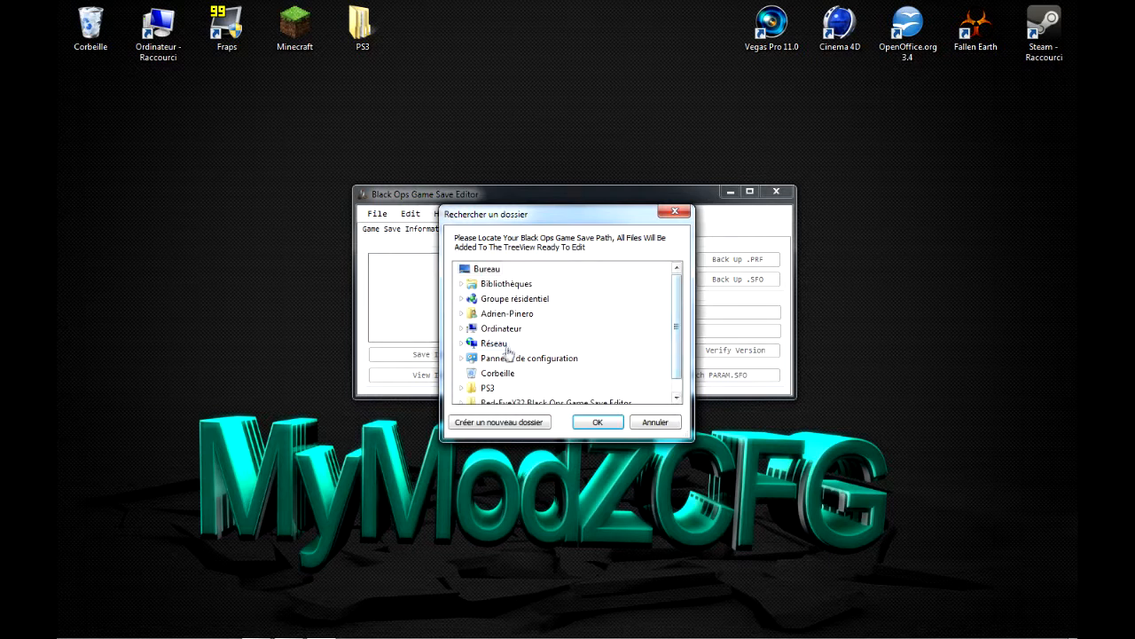
click(501, 328)
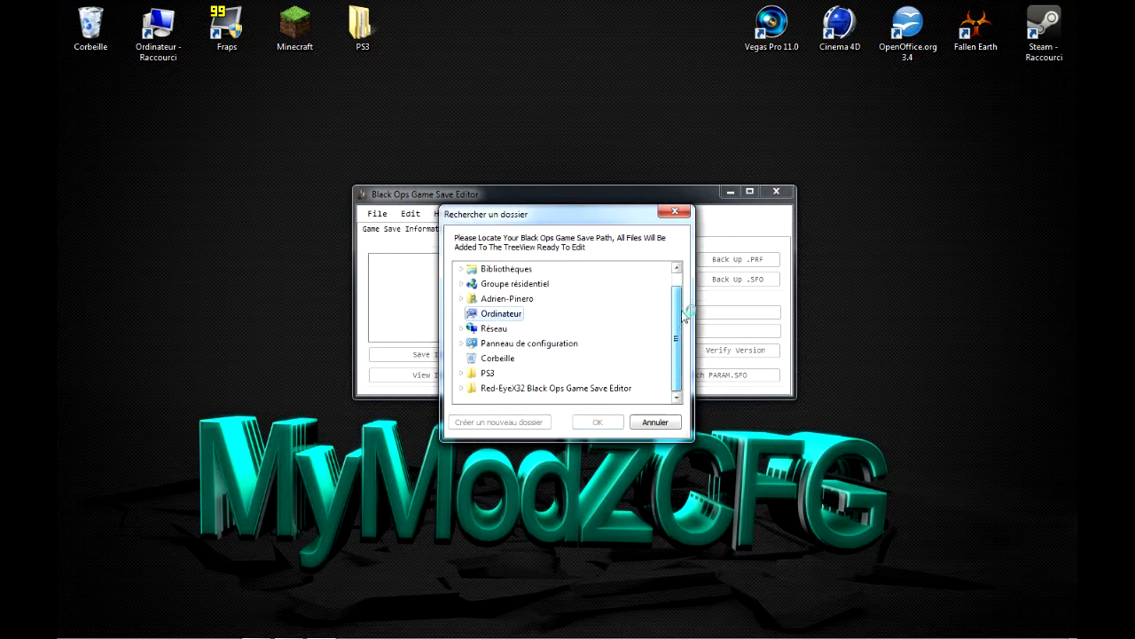
mouse_move(503, 315)
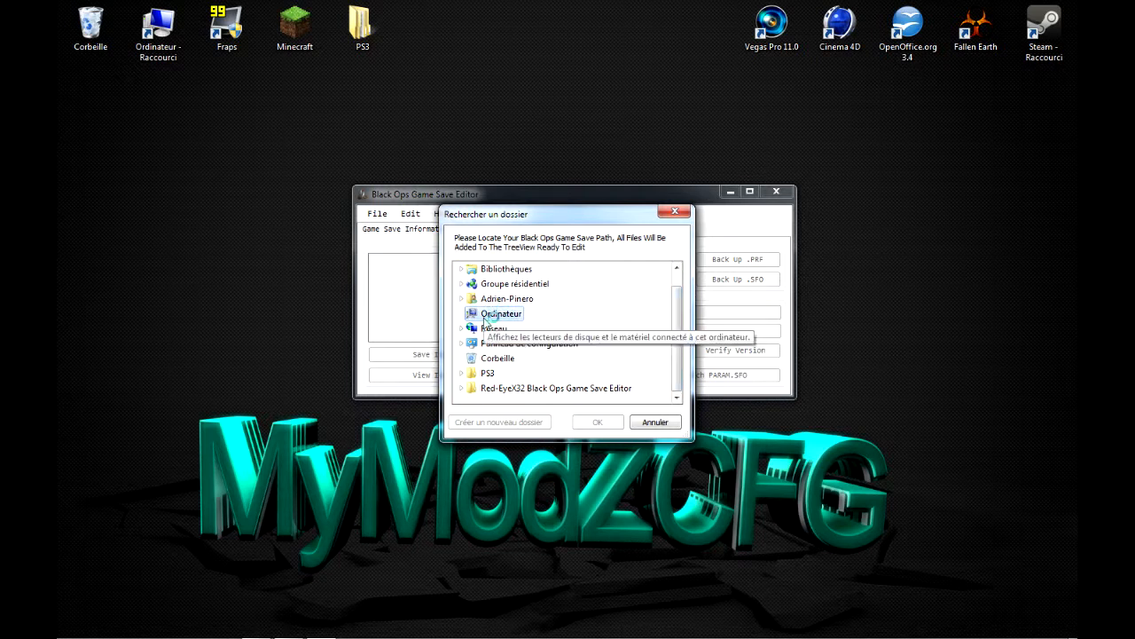
click(460, 327)
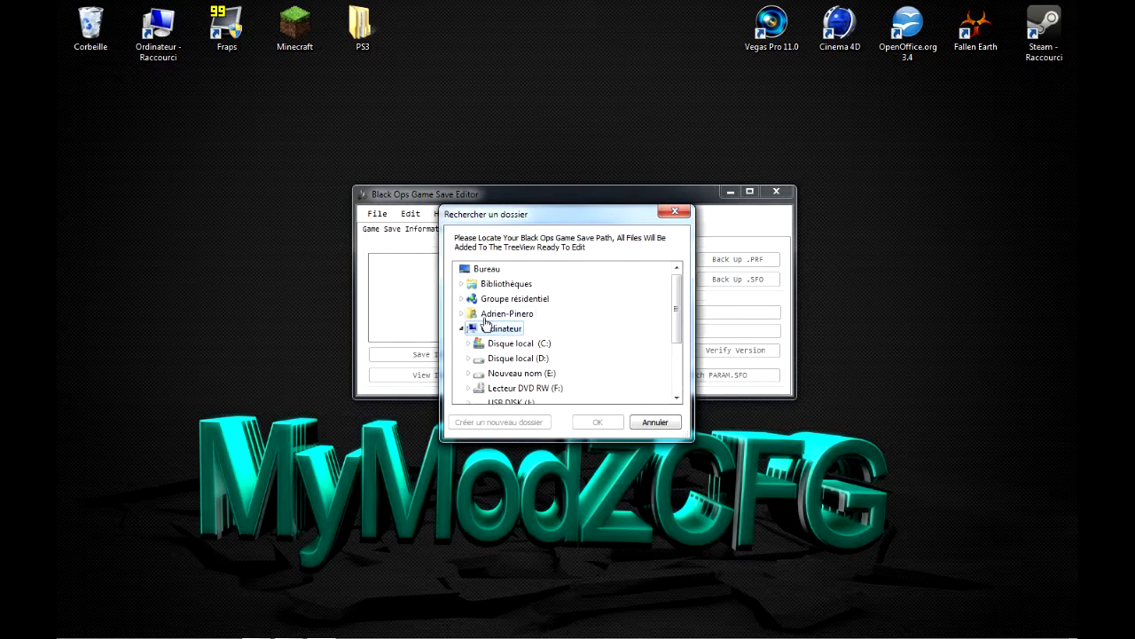
scroll(down, 3)
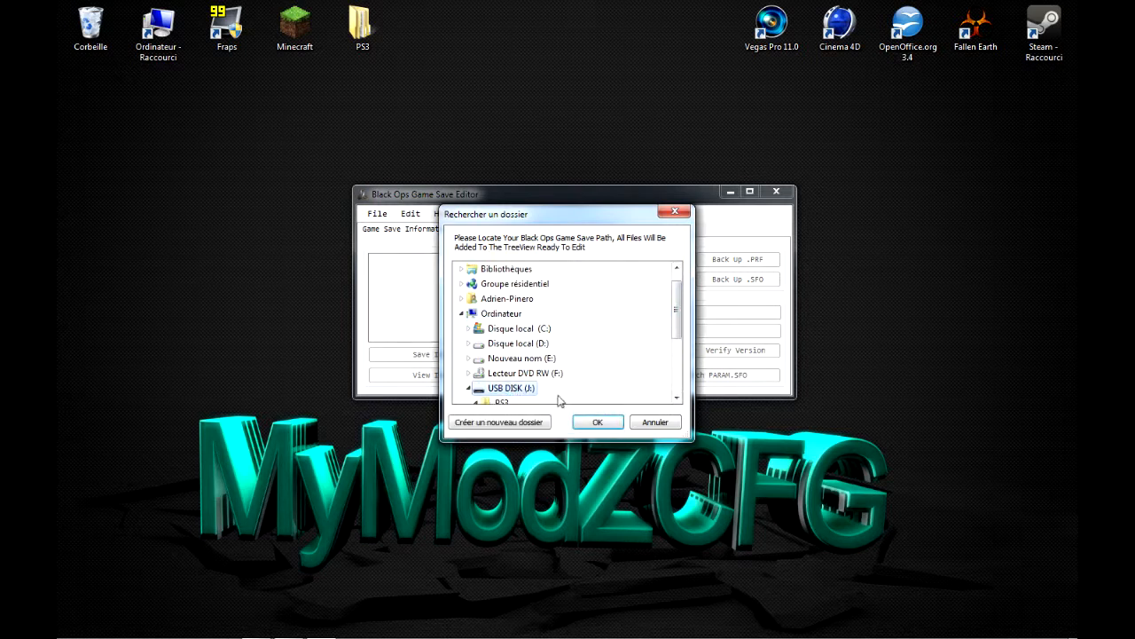
click(469, 387)
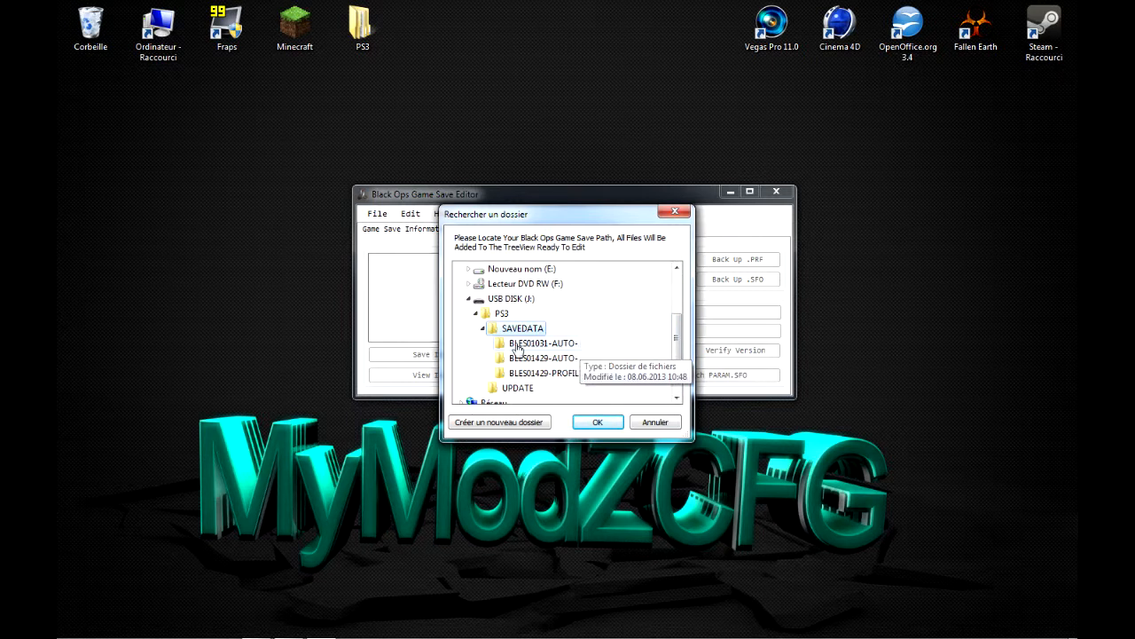
click(541, 343)
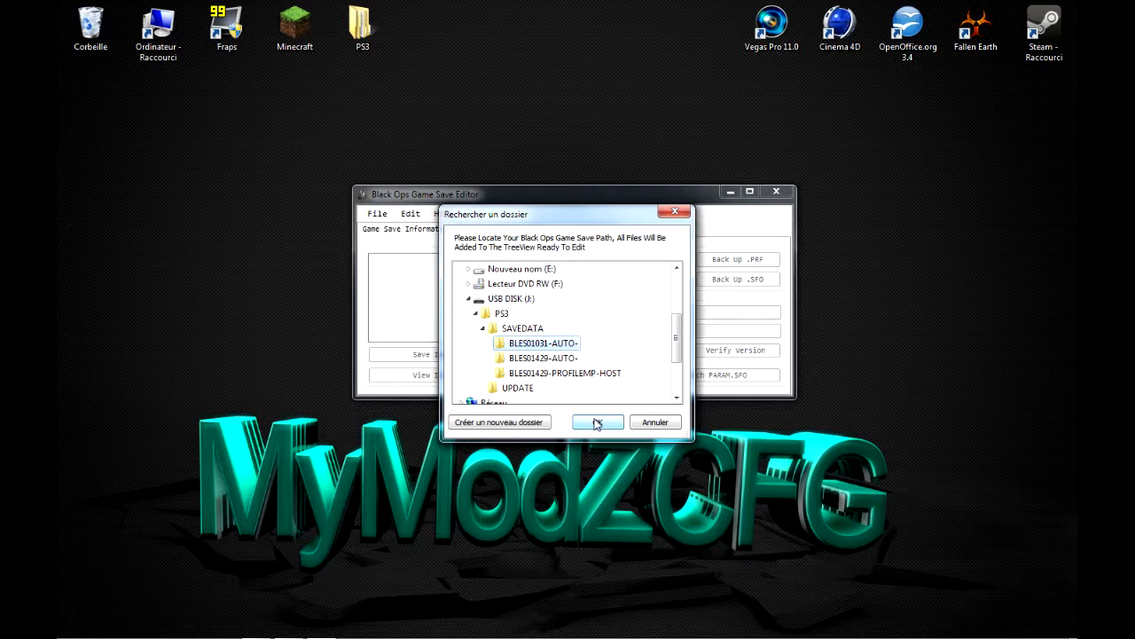
click(596, 421)
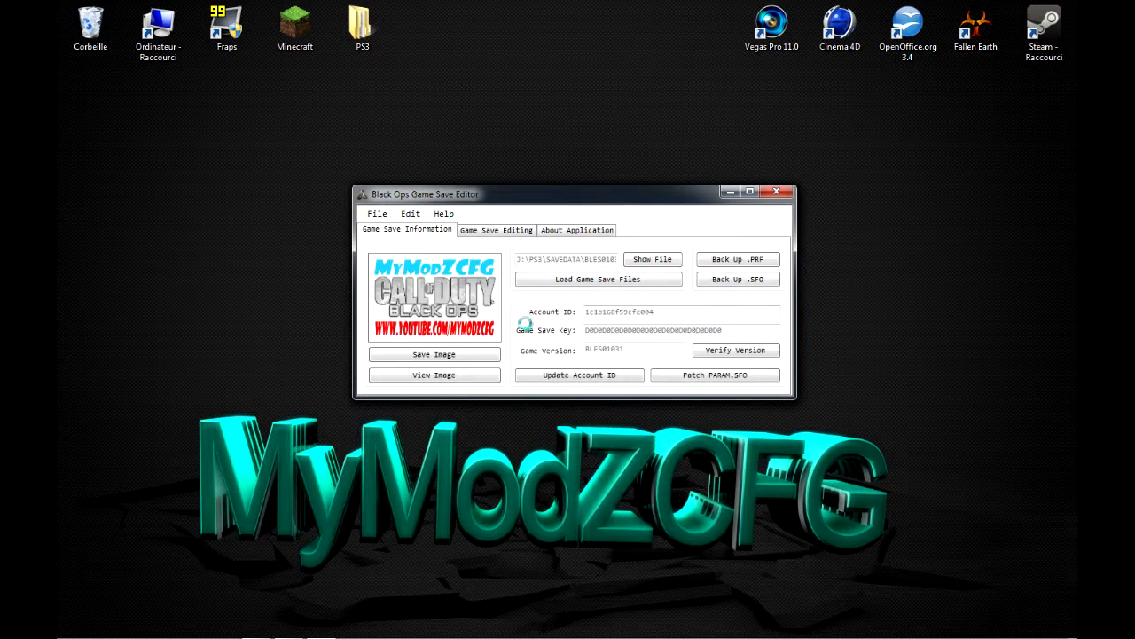
- Acknowledge the 'All Files Decrypted And Loaded Succesfully' message and go to Game Save Editing
click(597, 279)
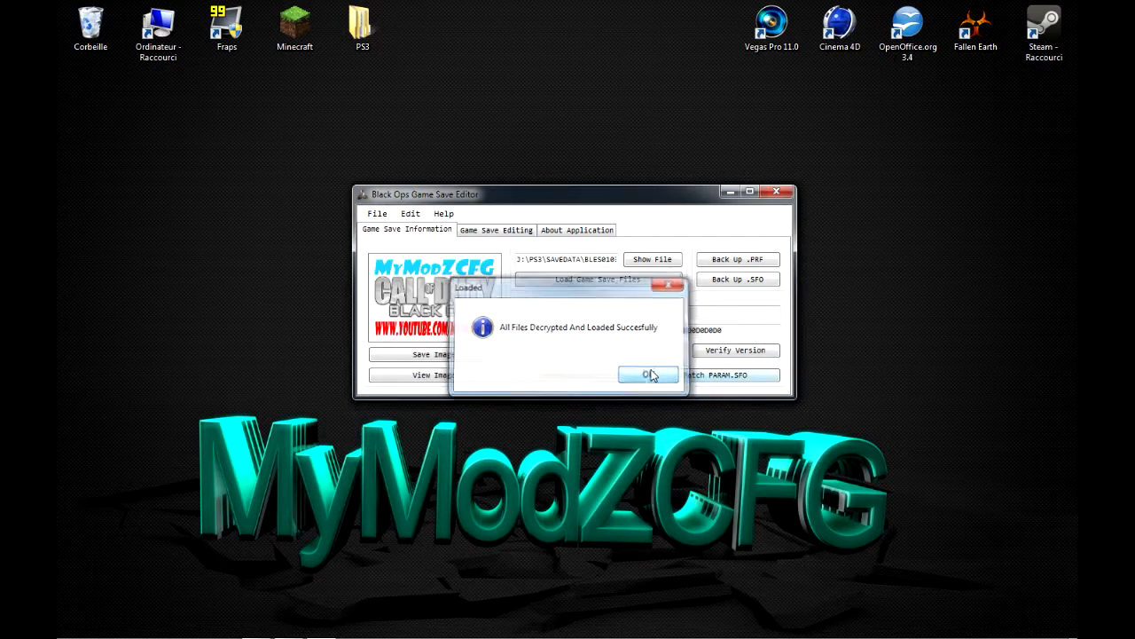
click(647, 374)
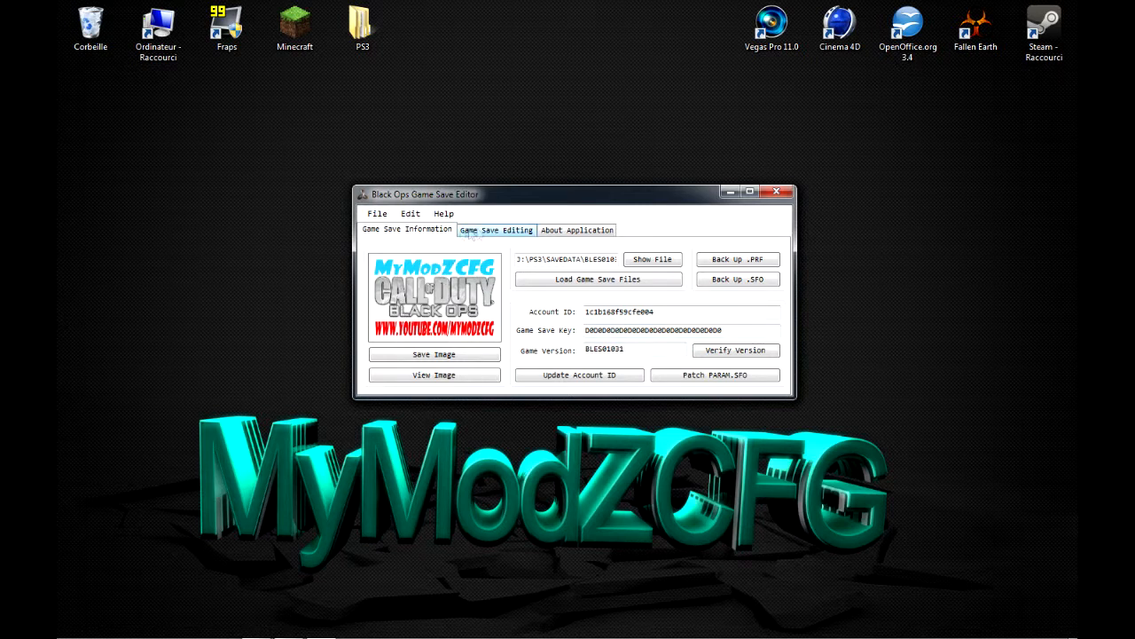
click(496, 229)
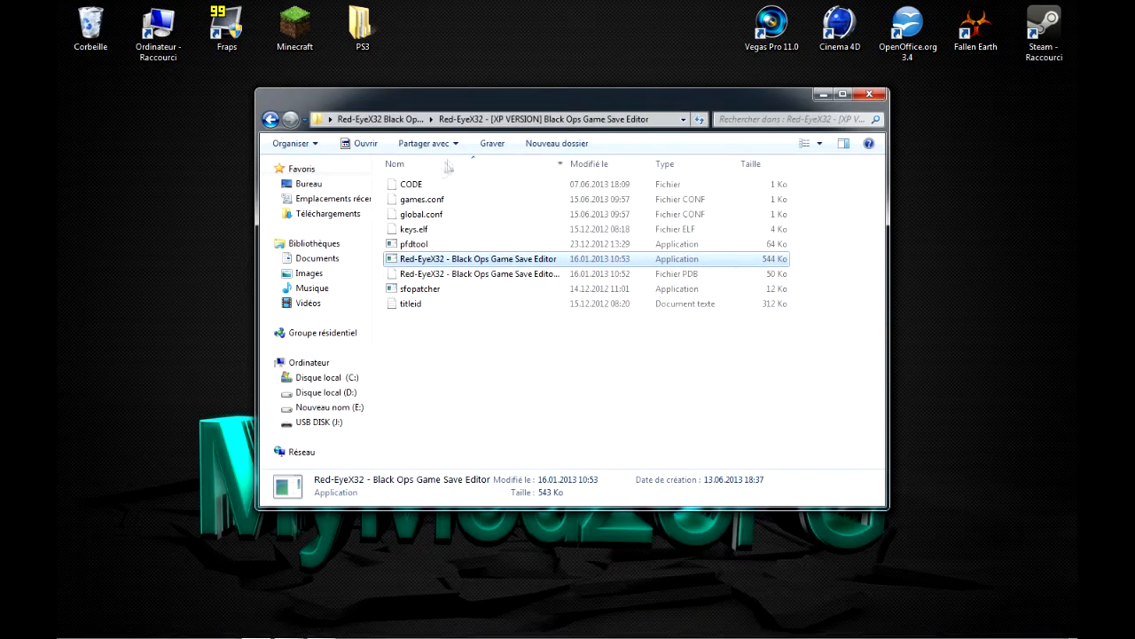
- Open the CODE file with Bloc-notes (Notepad)
right_click(411, 183)
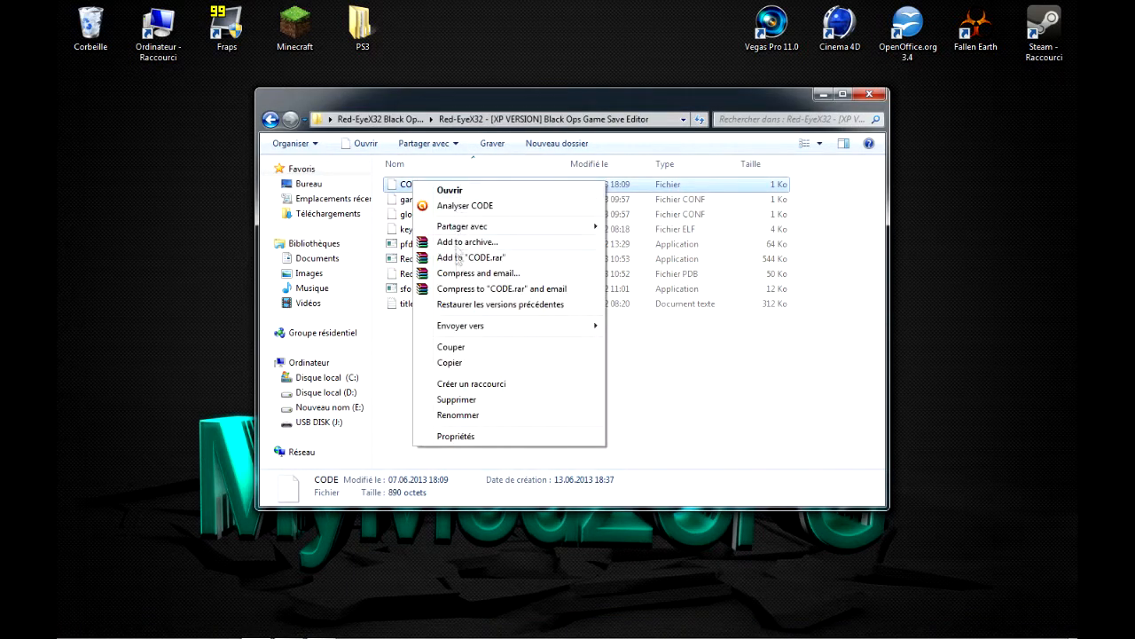
mouse_move(477, 224)
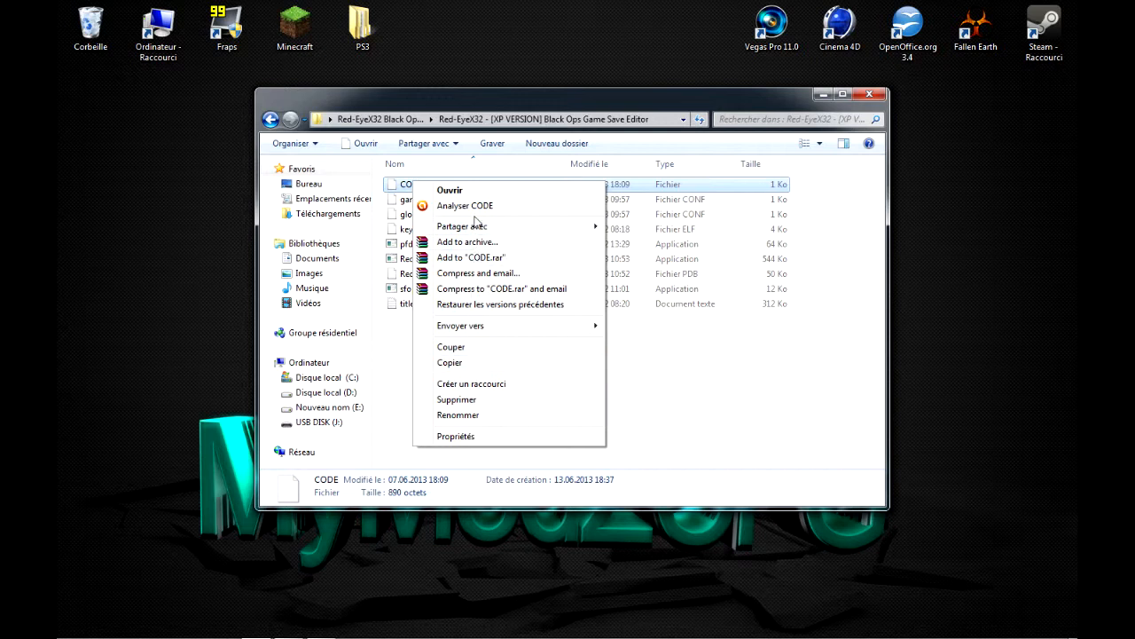
mouse_move(461, 266)
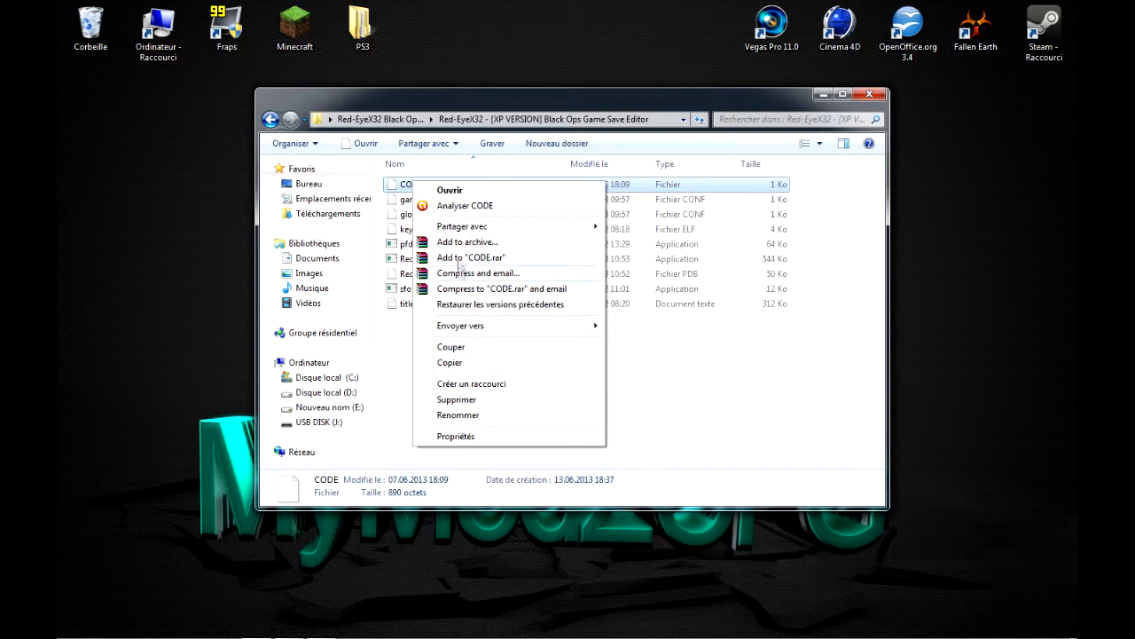
click(411, 184)
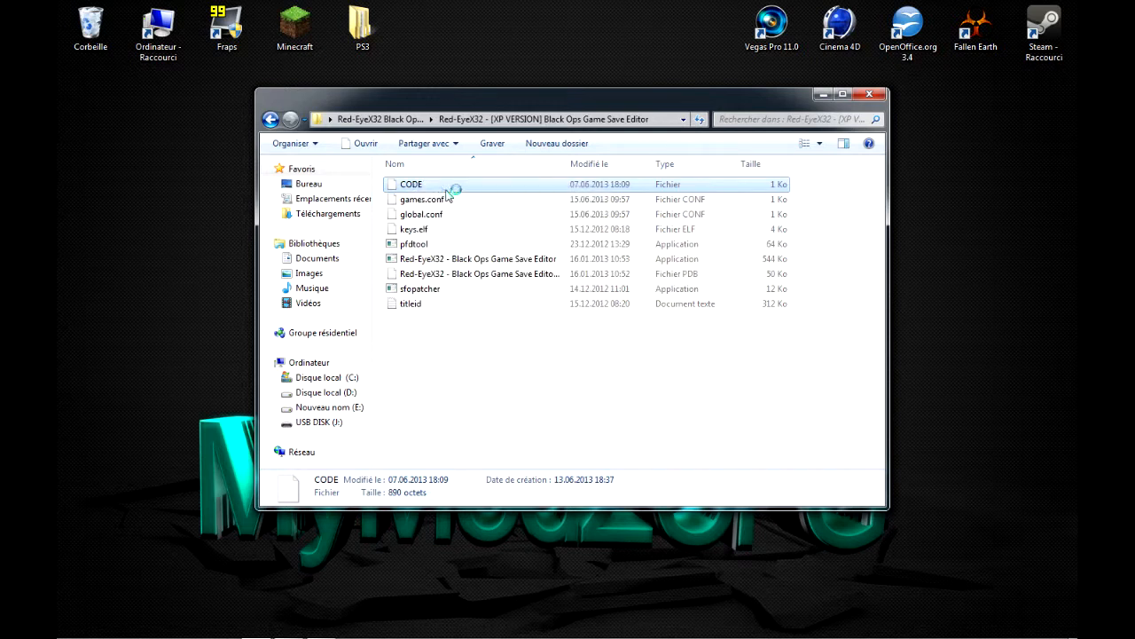
mouse_move(435, 191)
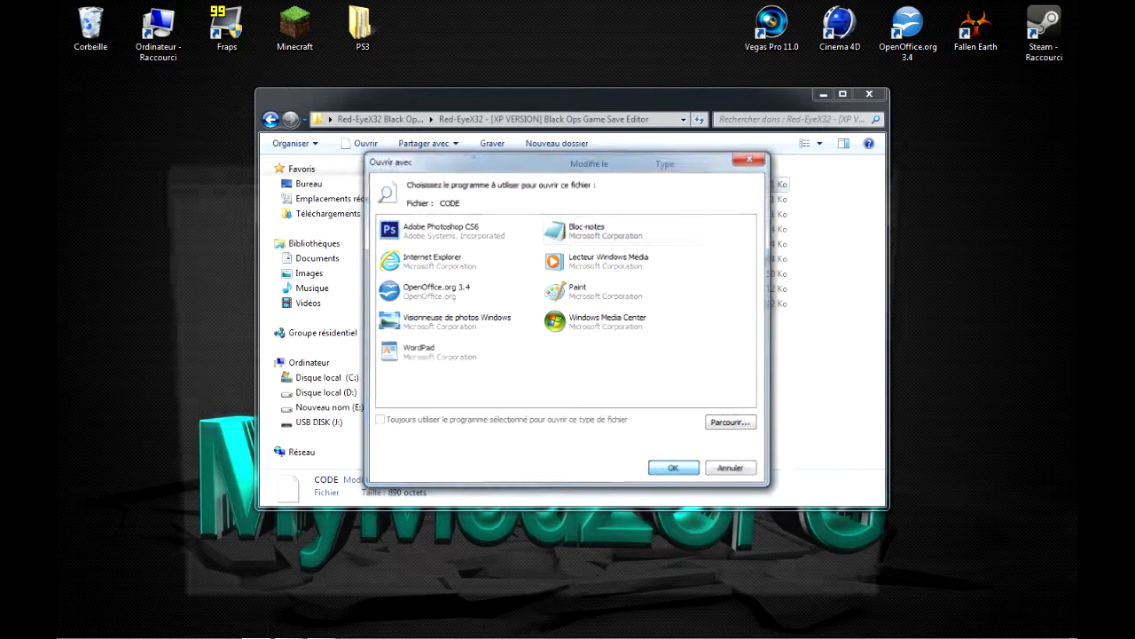
click(672, 467)
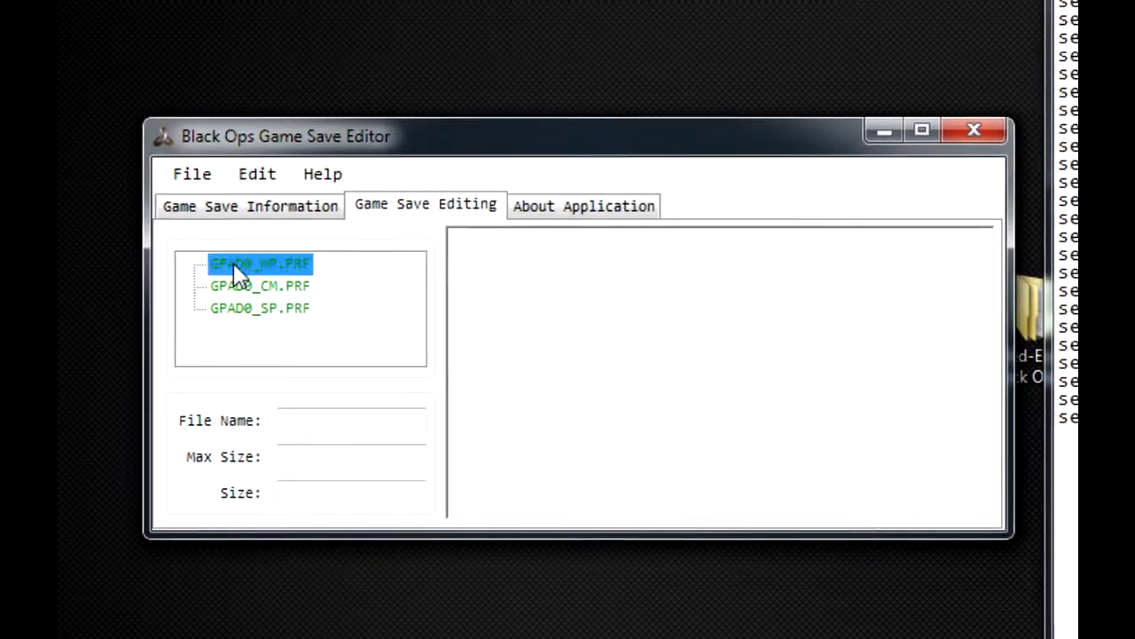
- Load GPAD0_MP.PRF and paste in all CODE config lines, reaching size 861 of 1000
click(260, 264)
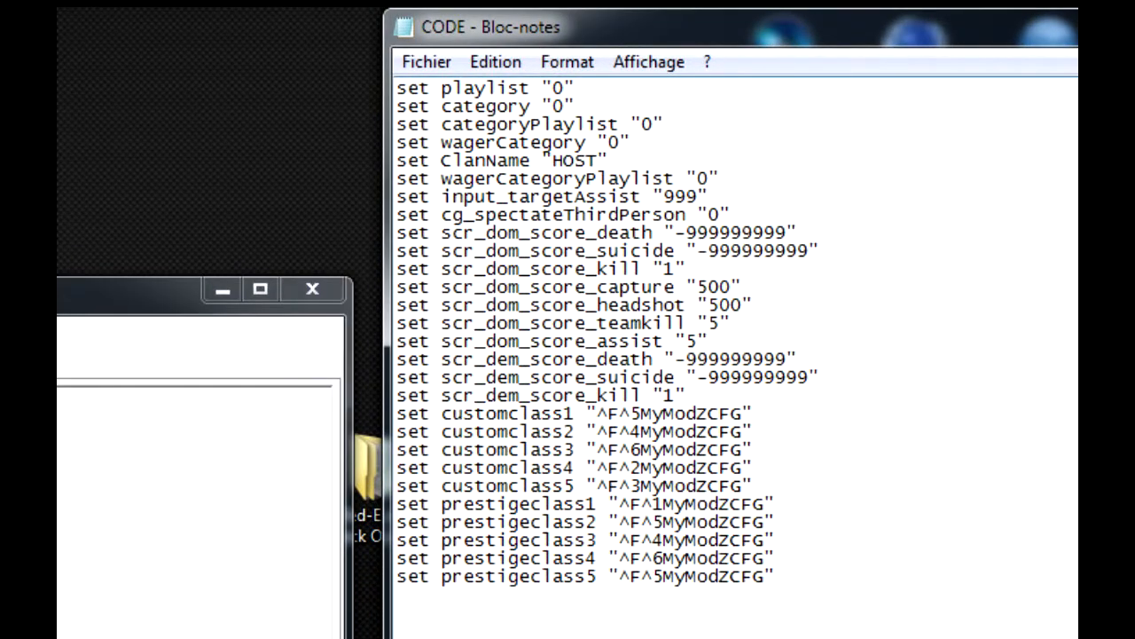
key(ctrl+a)
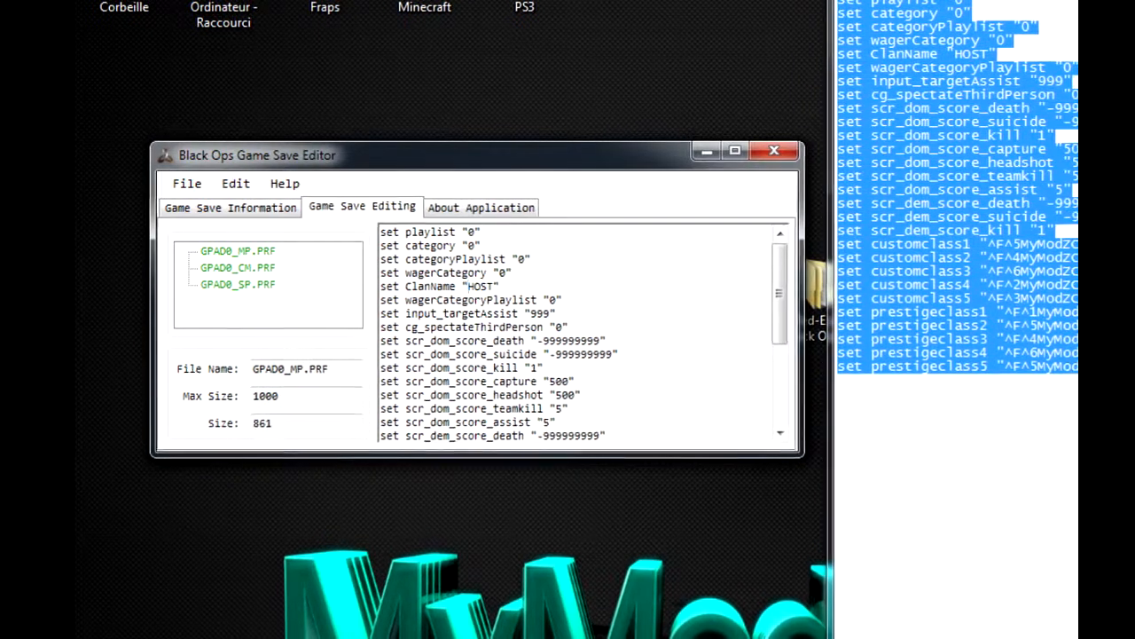
scroll(down, 3)
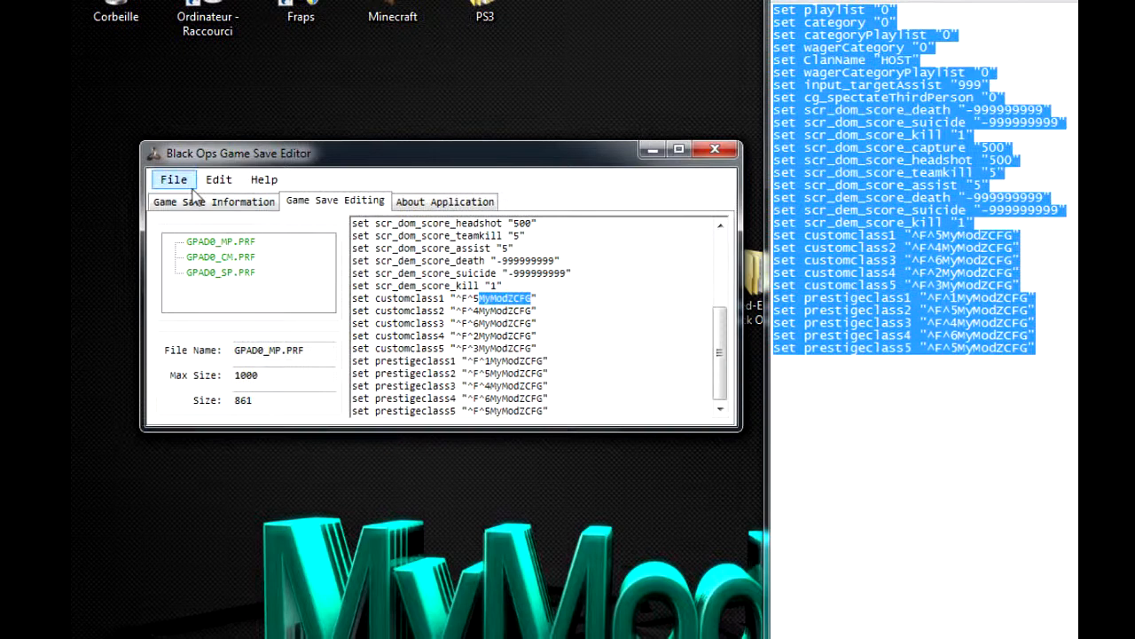
- Save GPAD0_MP.PRF with Save Asset and load the empty GPAD0_CM.PRF
click(173, 180)
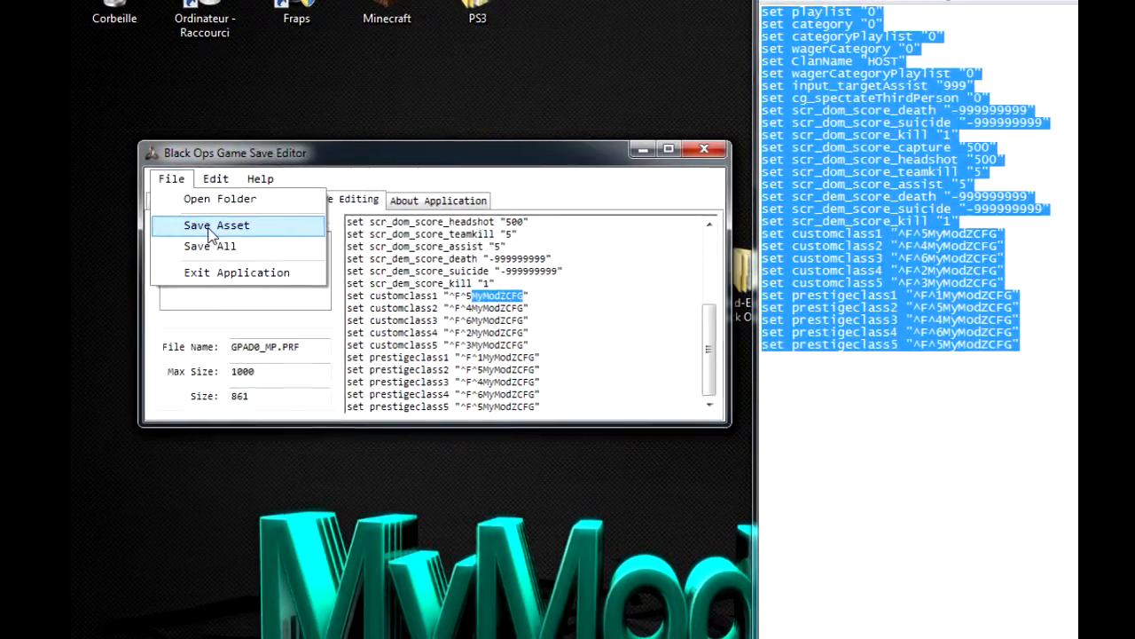
click(217, 224)
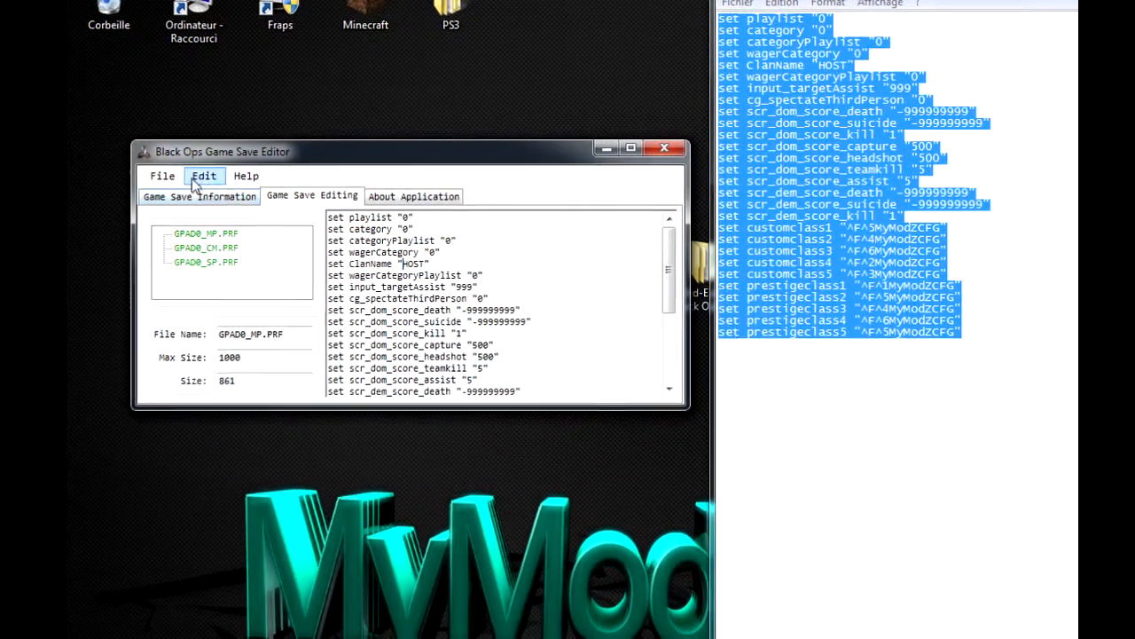
click(162, 176)
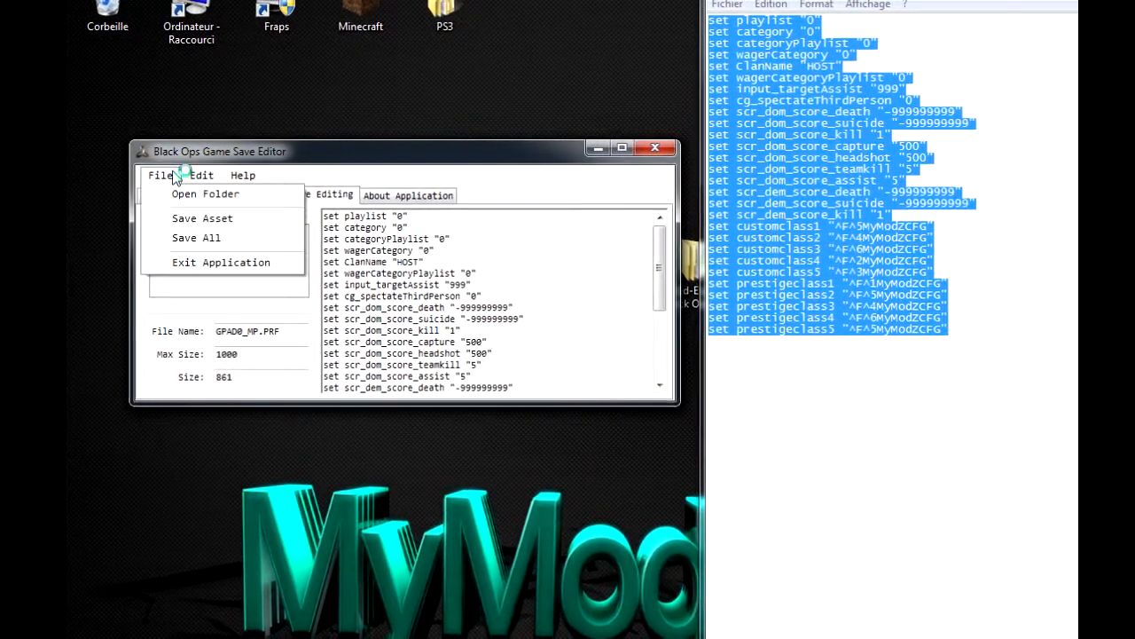
mouse_move(202, 193)
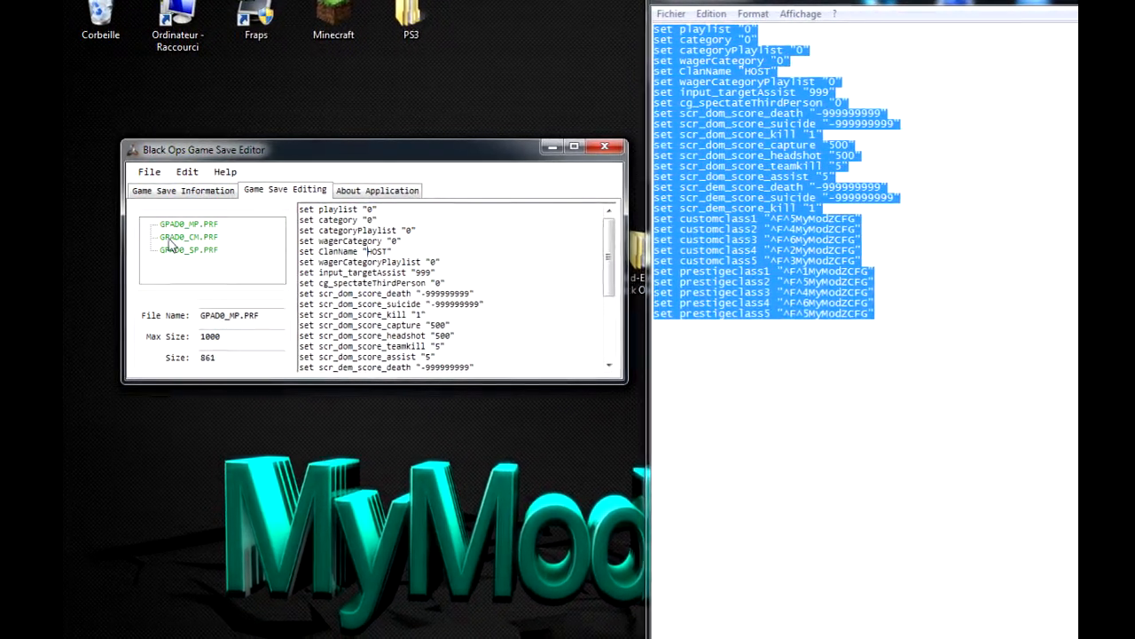
click(186, 236)
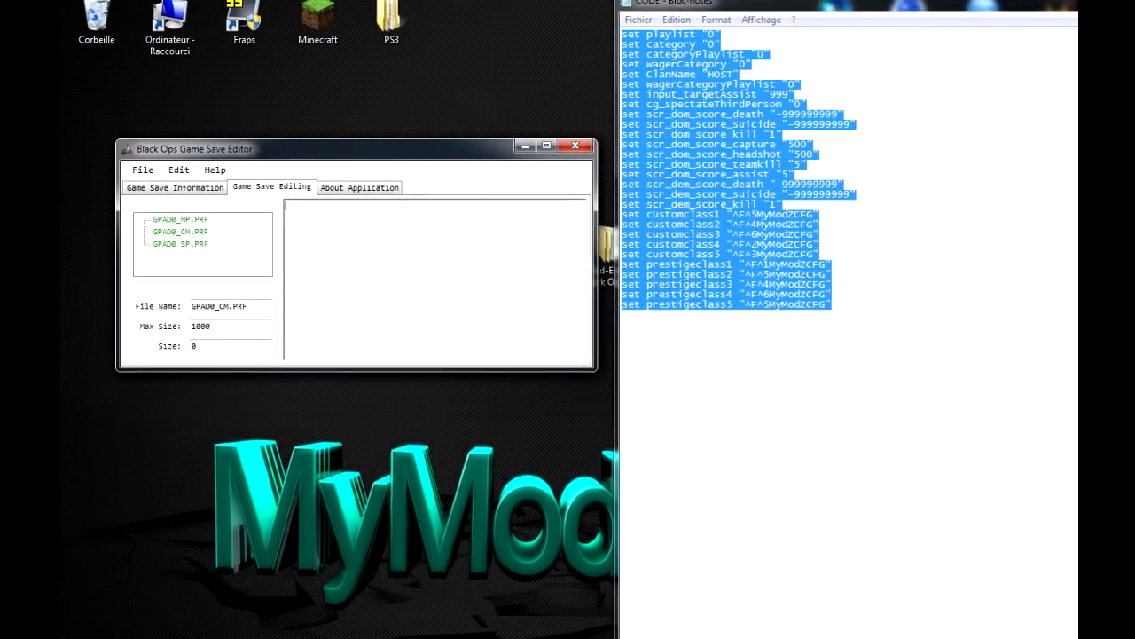
- Save all game save files with File > Save All and dismiss the confirmation
click(142, 169)
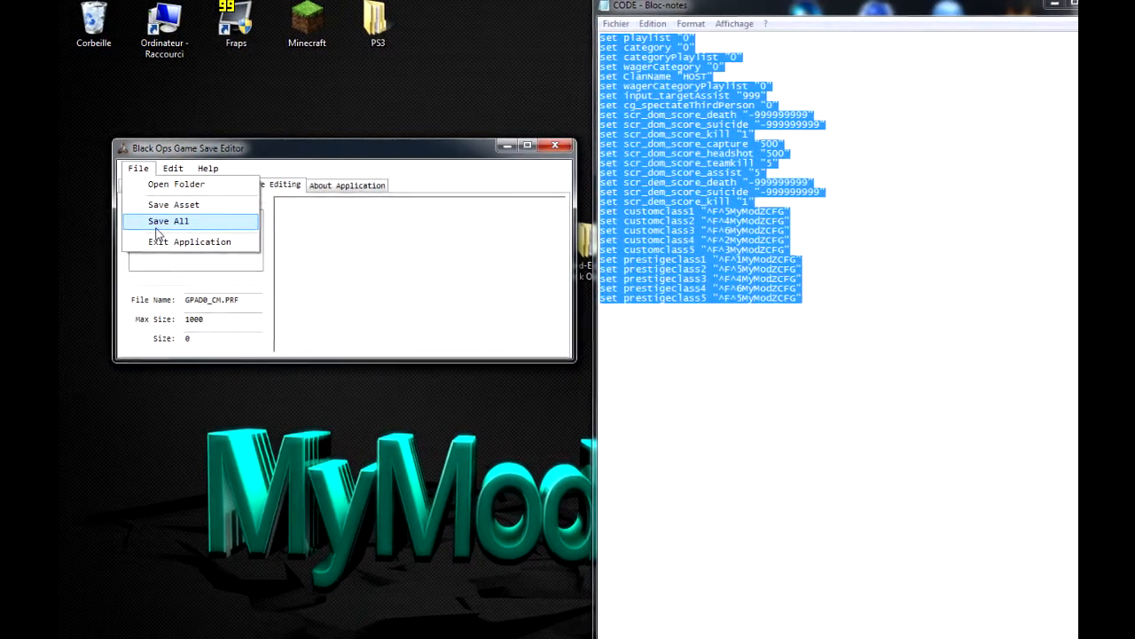
click(168, 221)
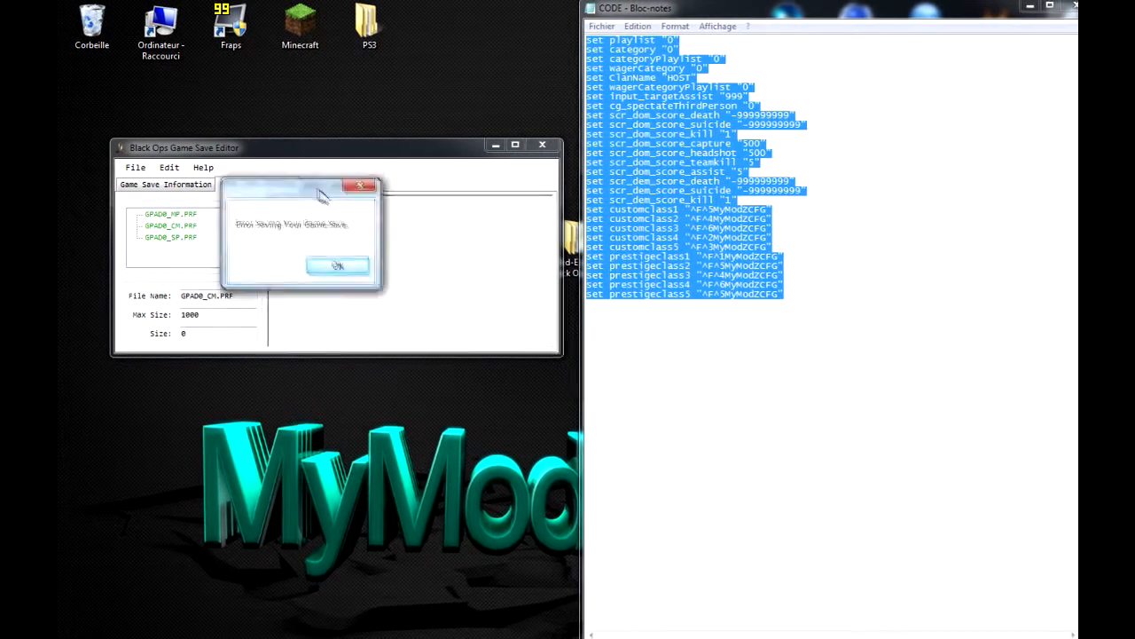
click(337, 266)
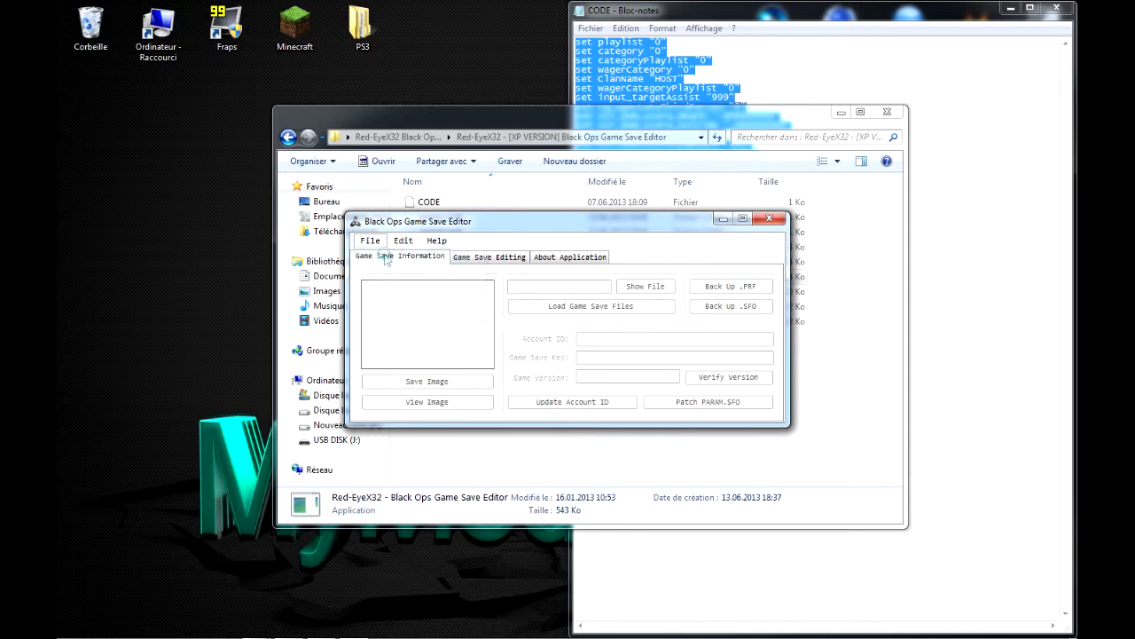
- Switch to Game Save Editing and select GPAD0_MP.PRF, now showing size 0 of 1000
click(591, 306)
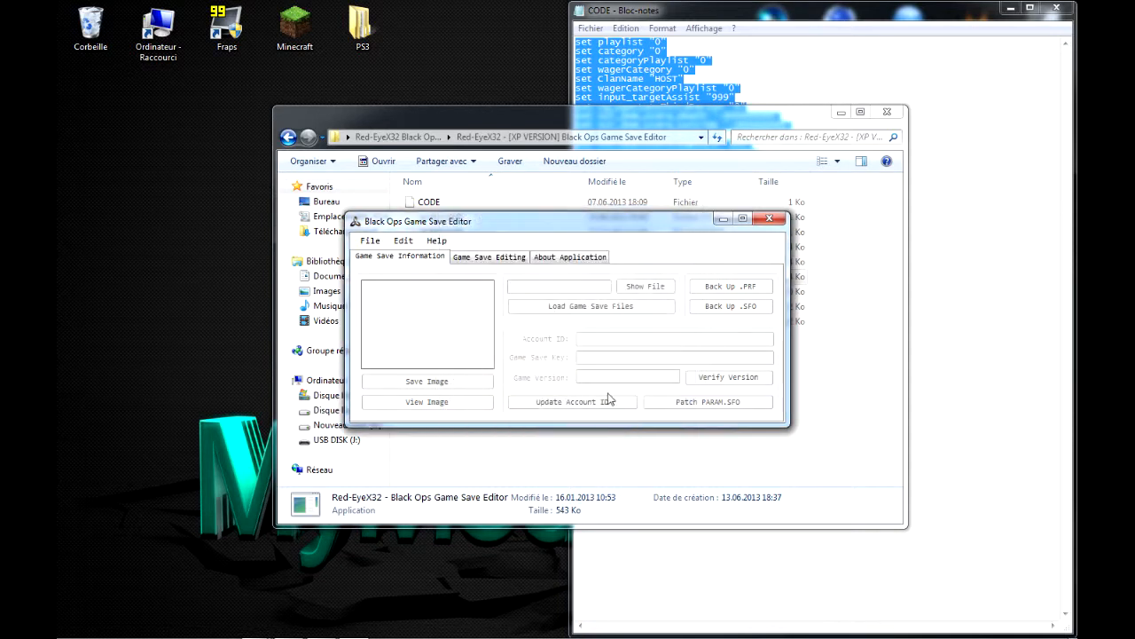
click(489, 257)
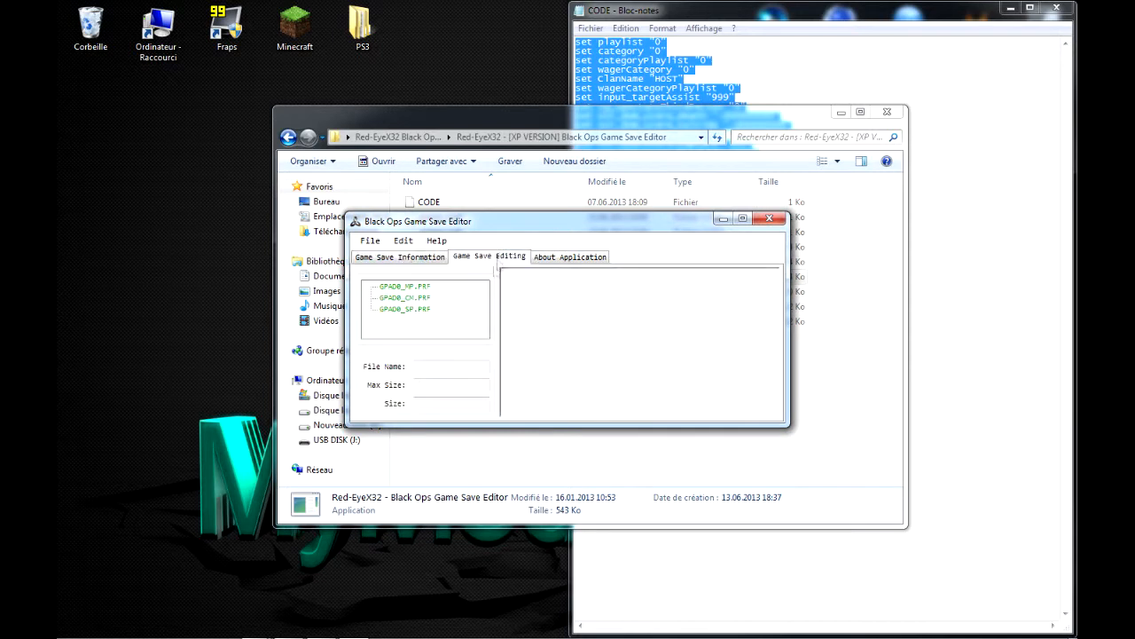
click(404, 286)
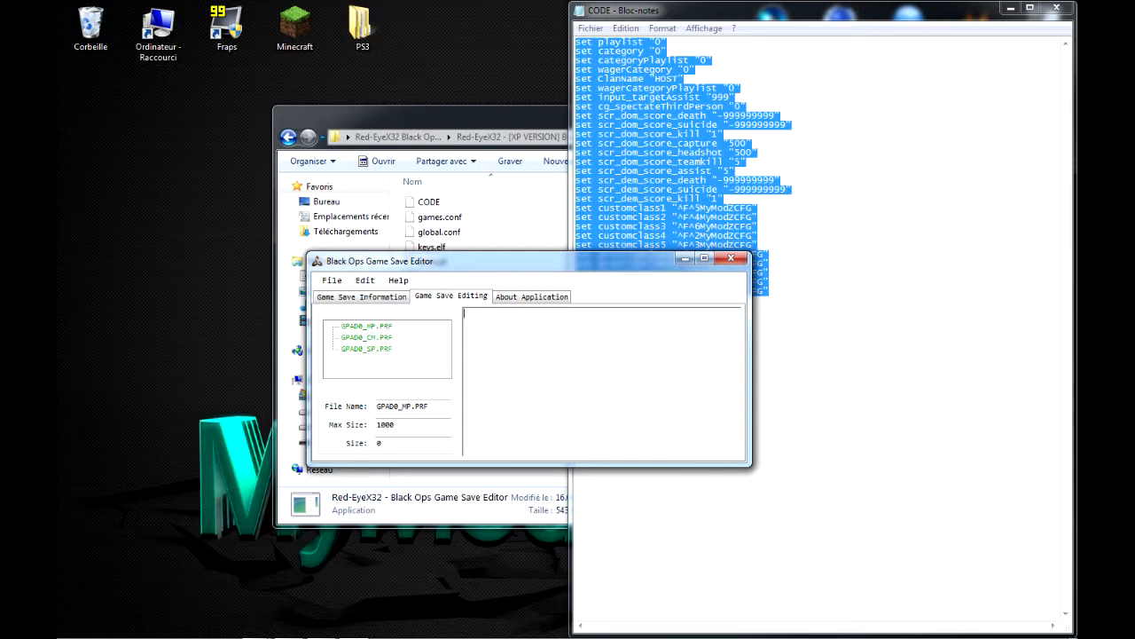
- Check GPAD0_MP.PRF and the empty GPAD0_CM.PRF, then dismiss 'Saved Game Save Successfully'
click(331, 279)
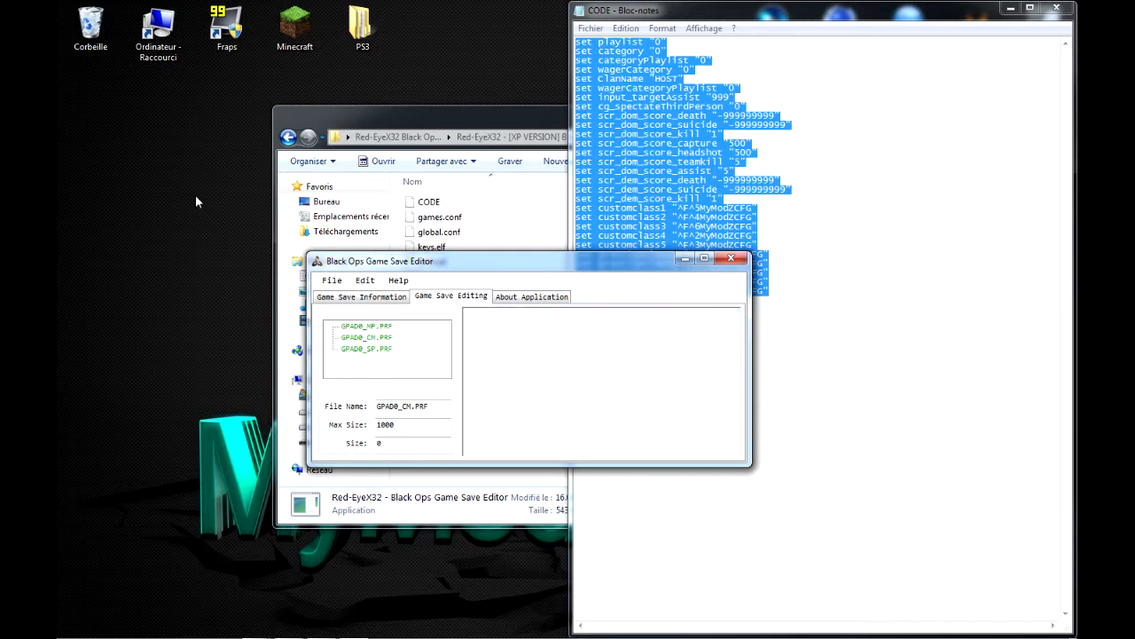
click(331, 279)
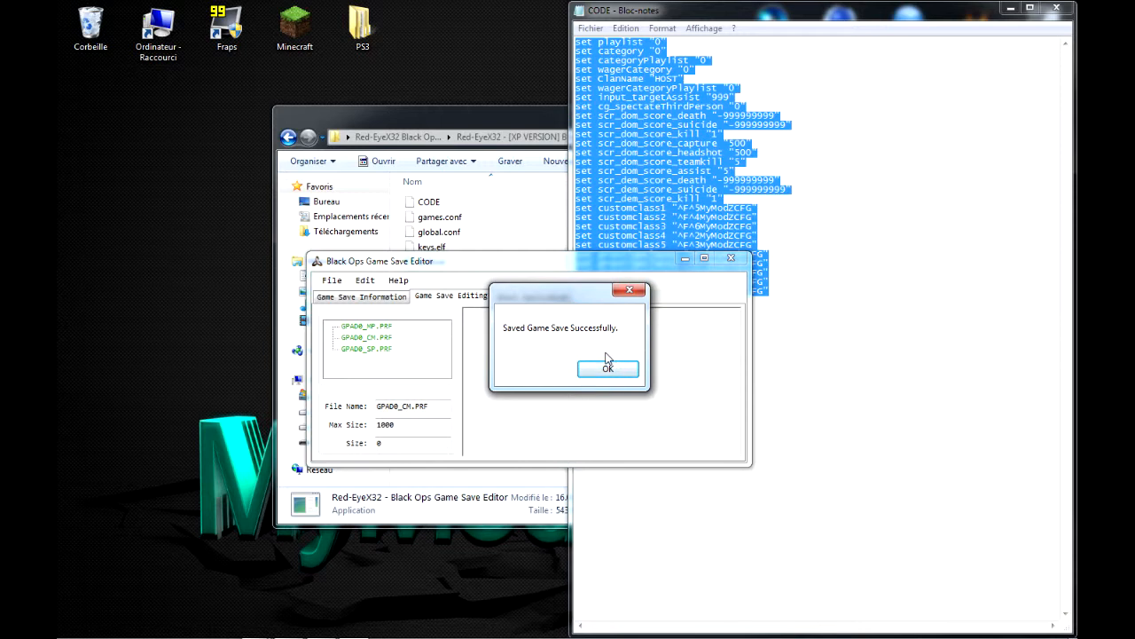
click(607, 368)
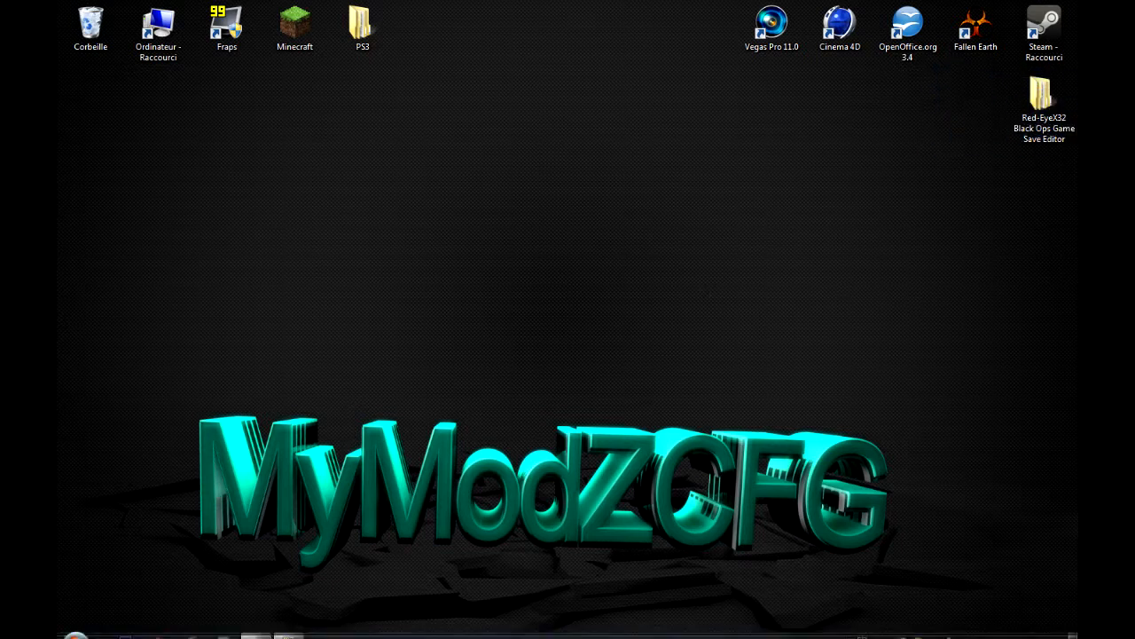
mouse_move(271, 477)
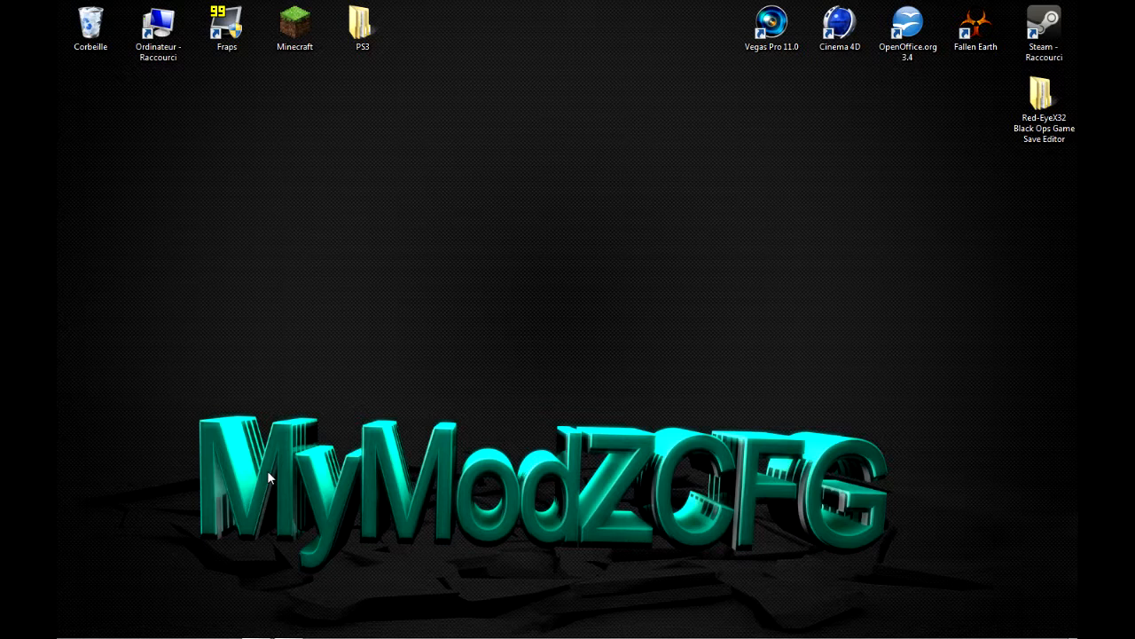
mouse_move(338, 343)
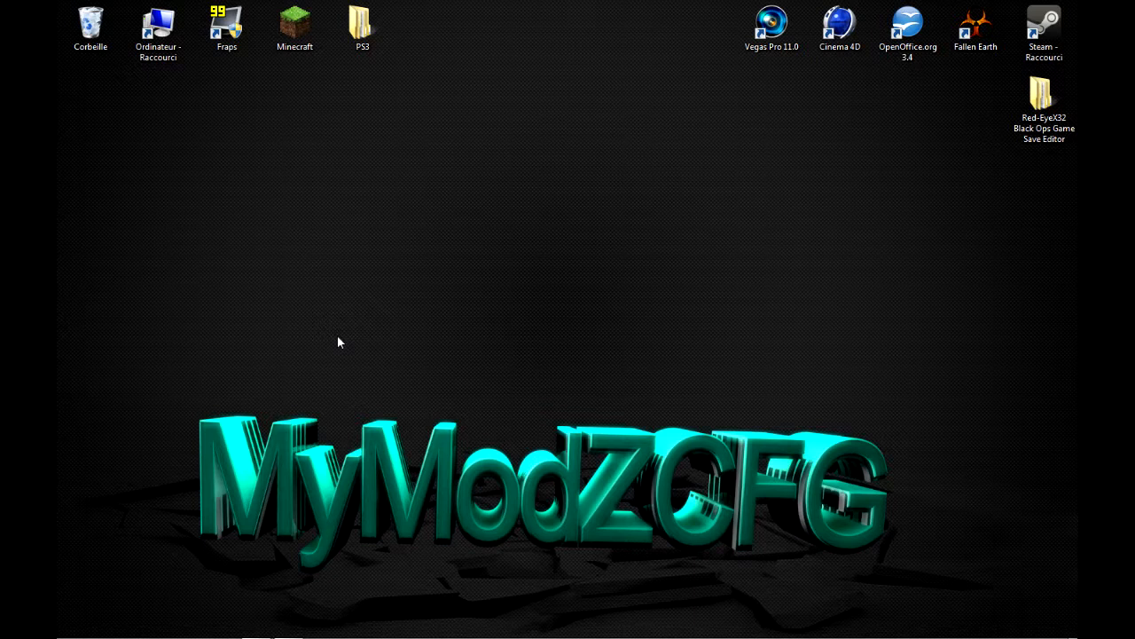
drag(337, 343, 638, 470)
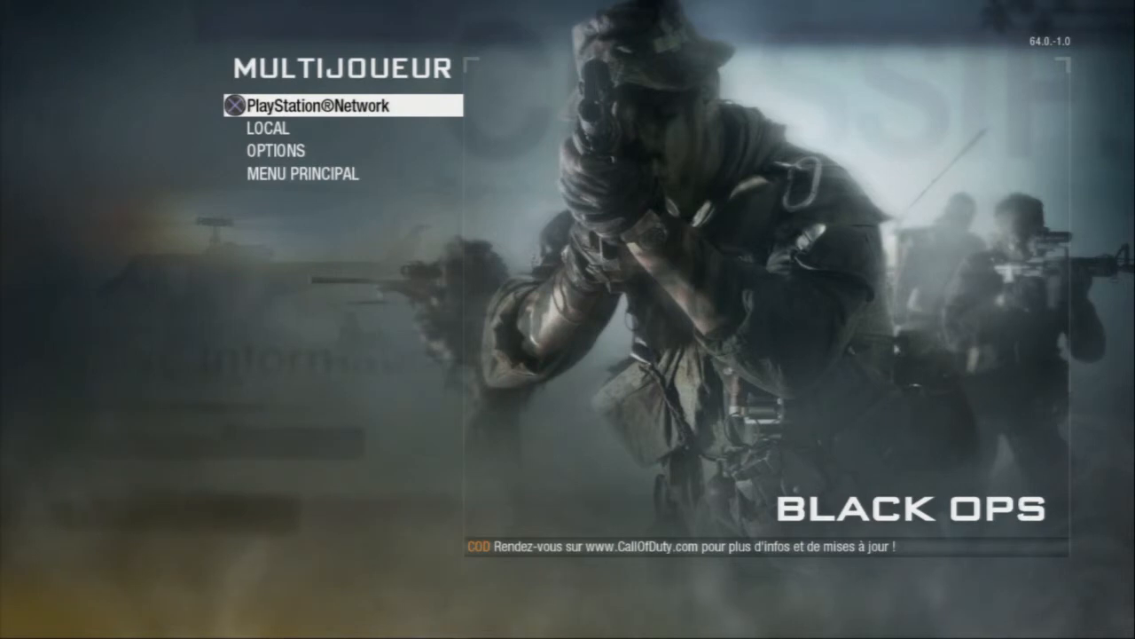
- Choose PlayStation Network from the Multijoueur menu to start downloading online game settings
click(319, 104)
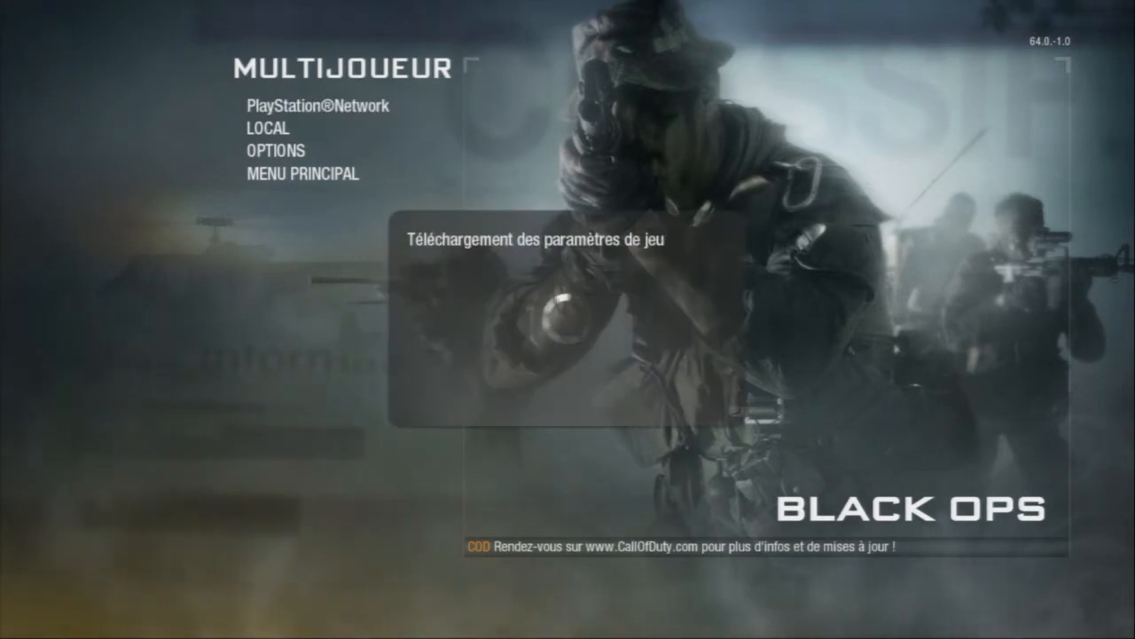